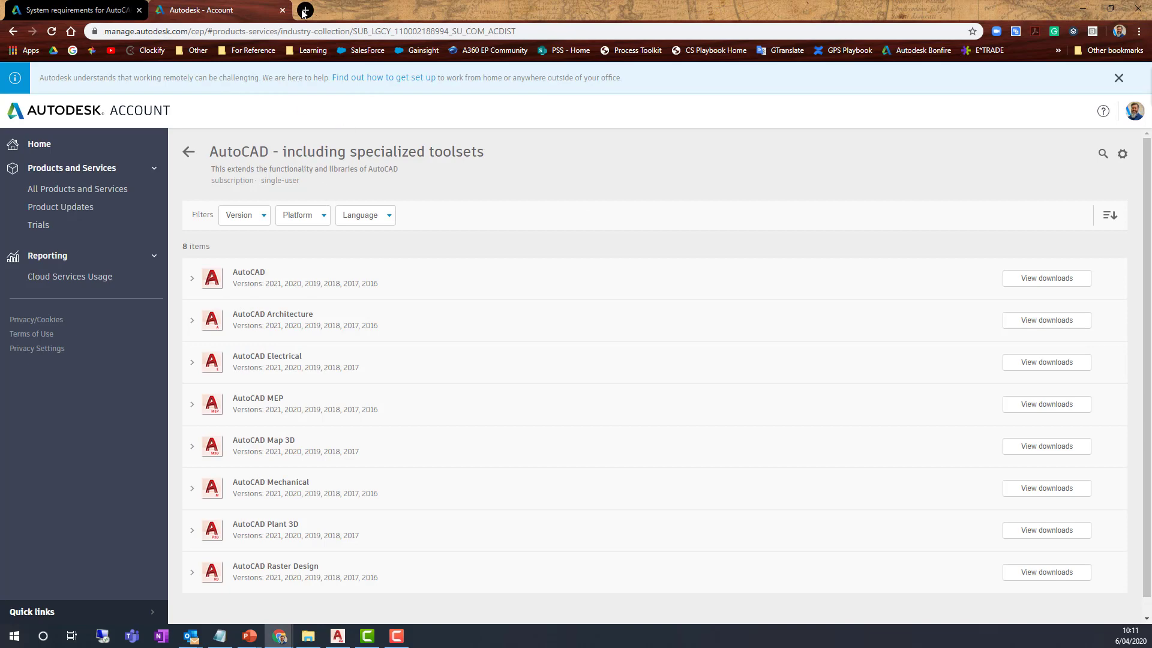
Step: In a new Chrome tab, search 'BIM 360' and open the BIM 360 Administration project directory
click(304, 10)
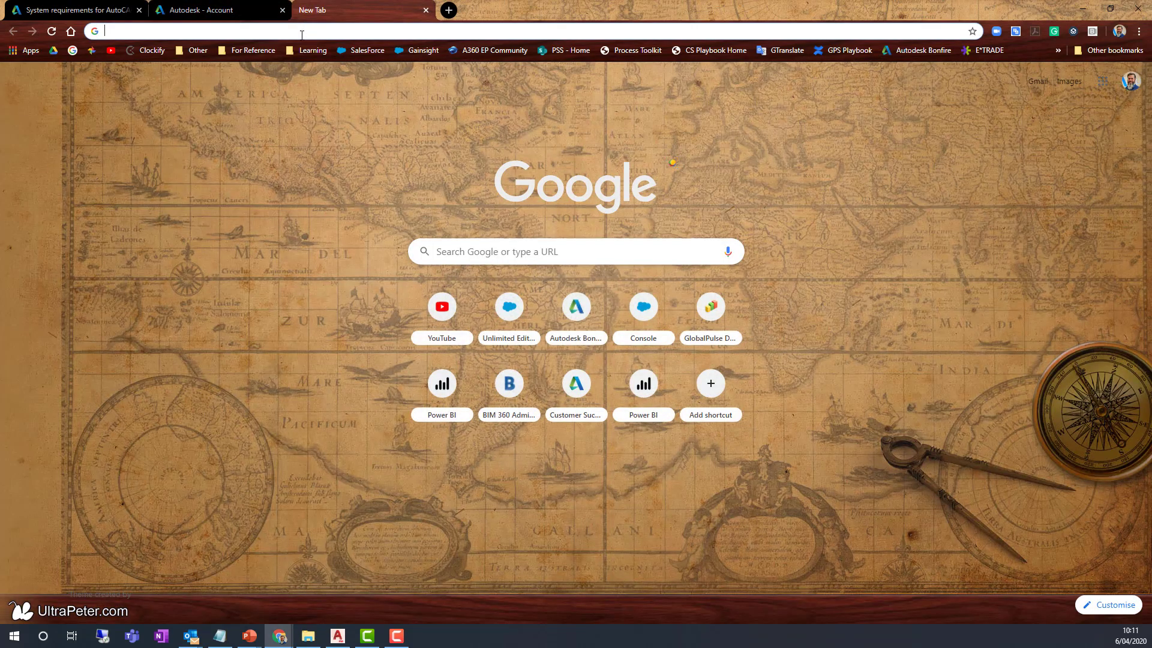
text(BIM m36)
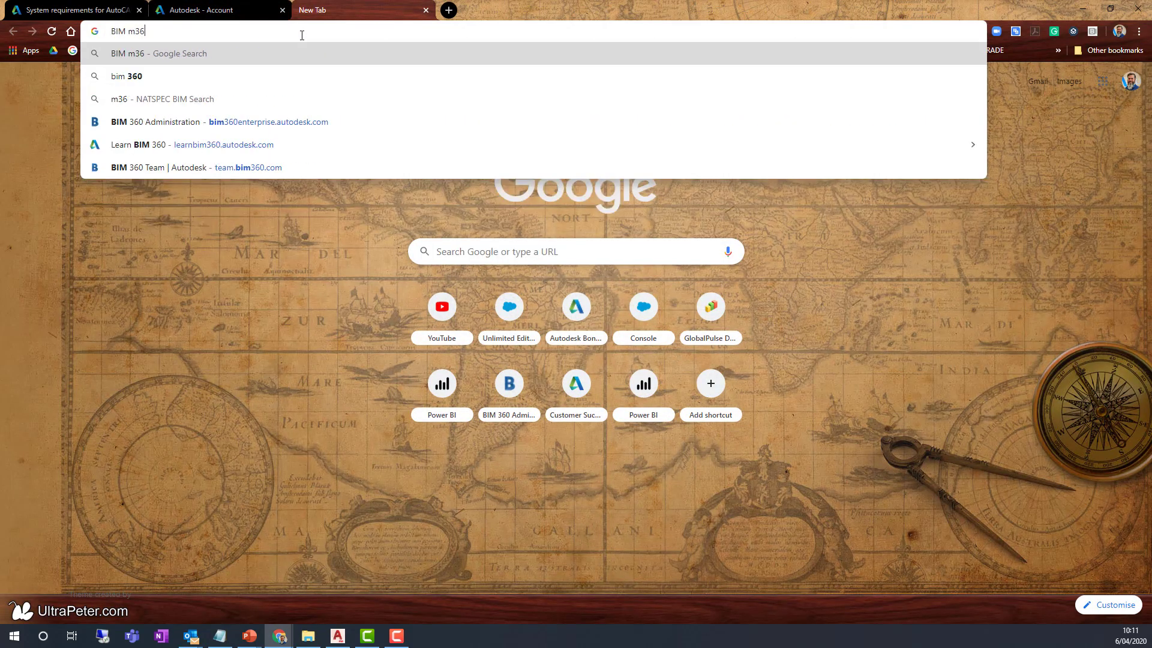
text(BIM 360 learning)
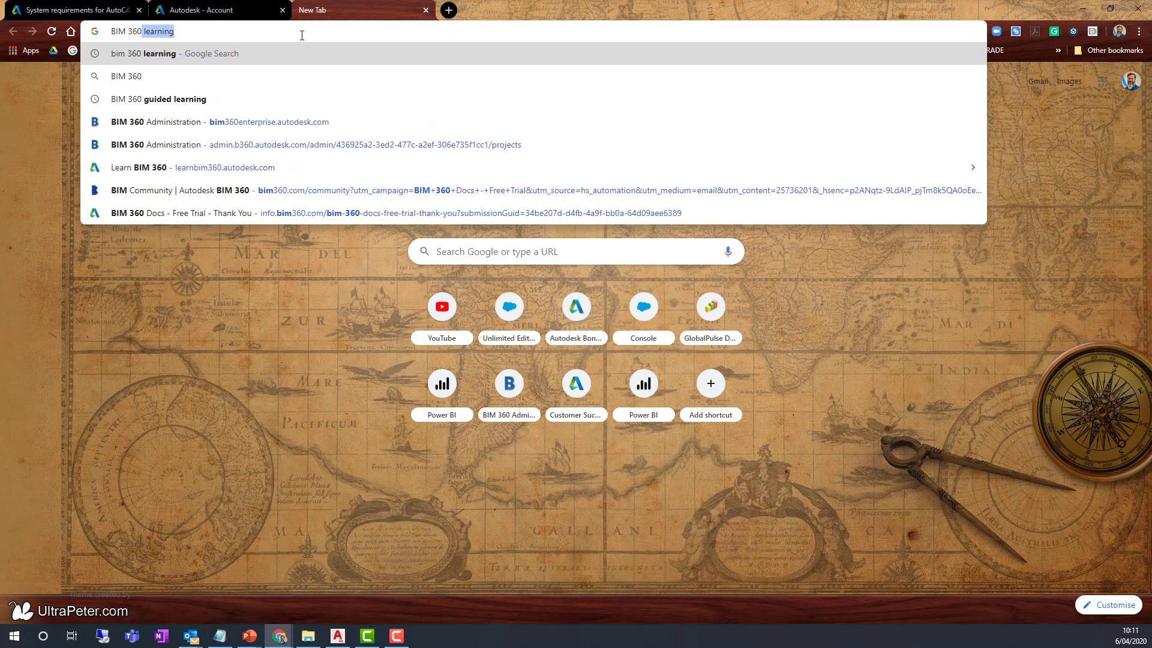
mouse_move(238, 131)
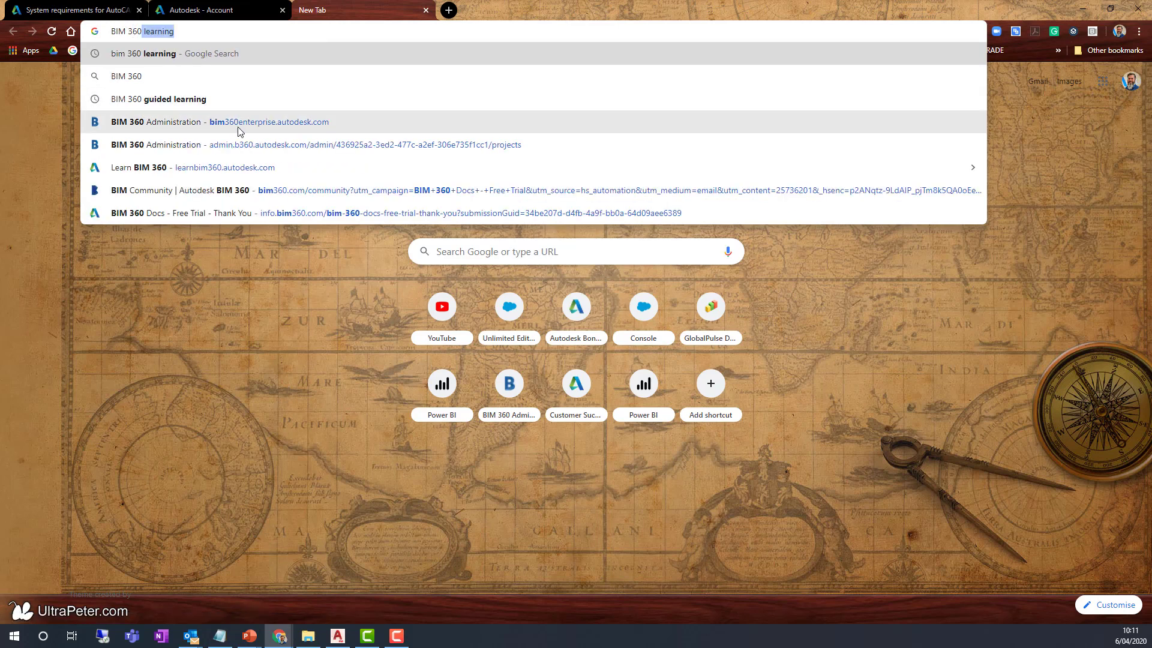
mouse_move(268, 131)
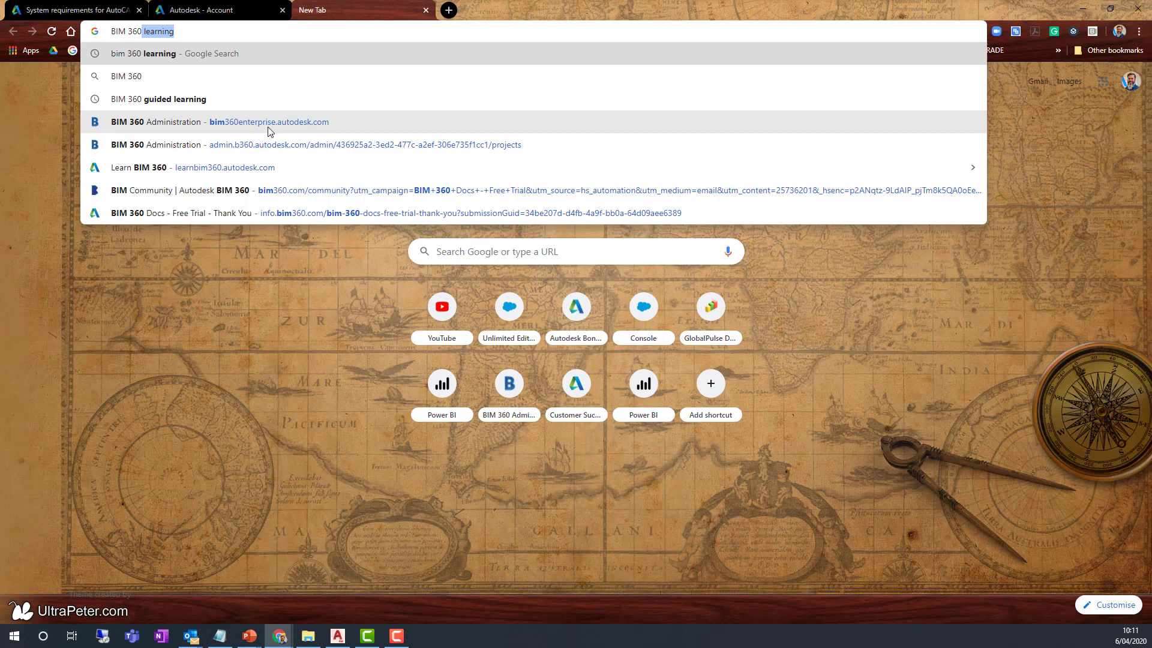
click(363, 145)
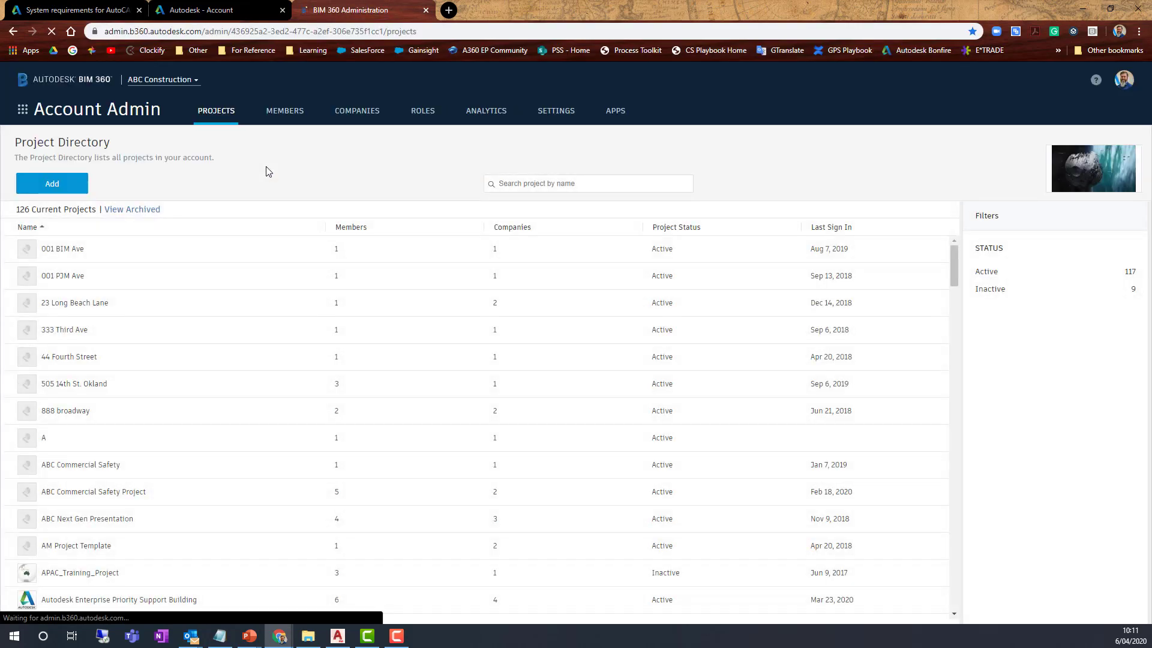
click(213, 10)
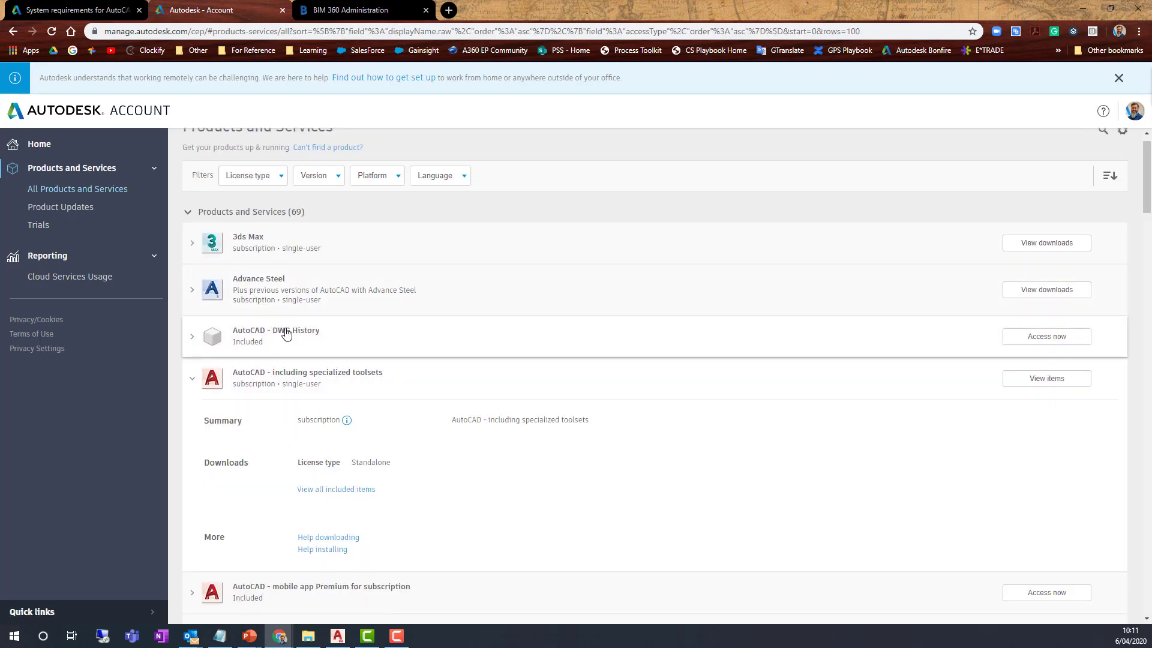
scroll(down, 3)
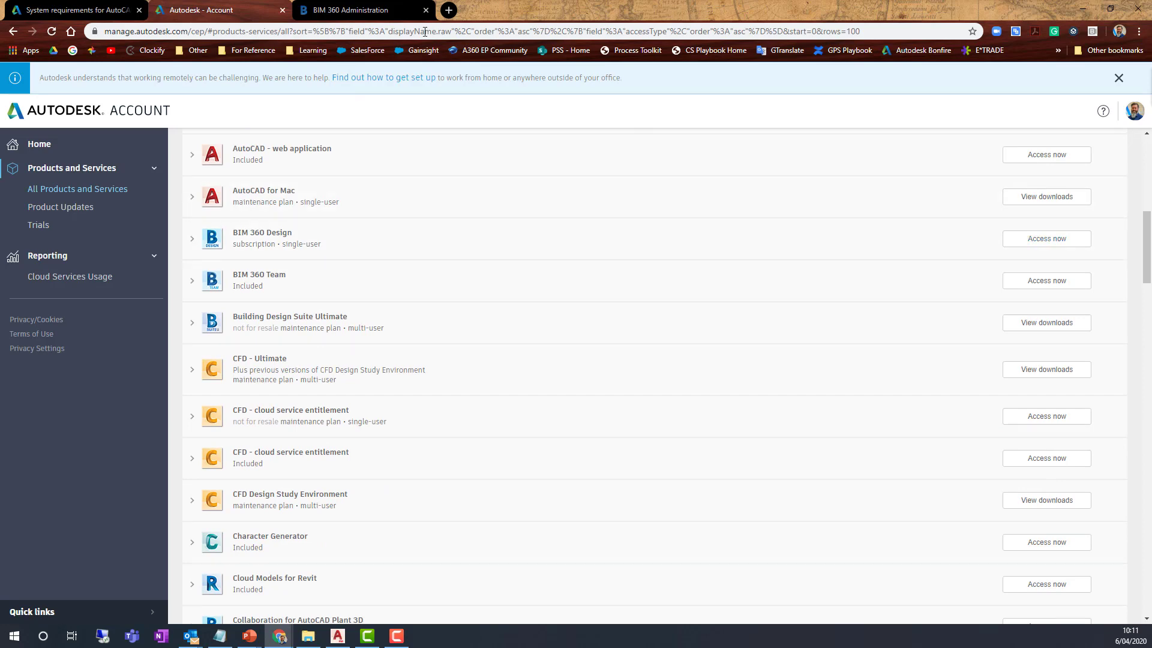
click(360, 10)
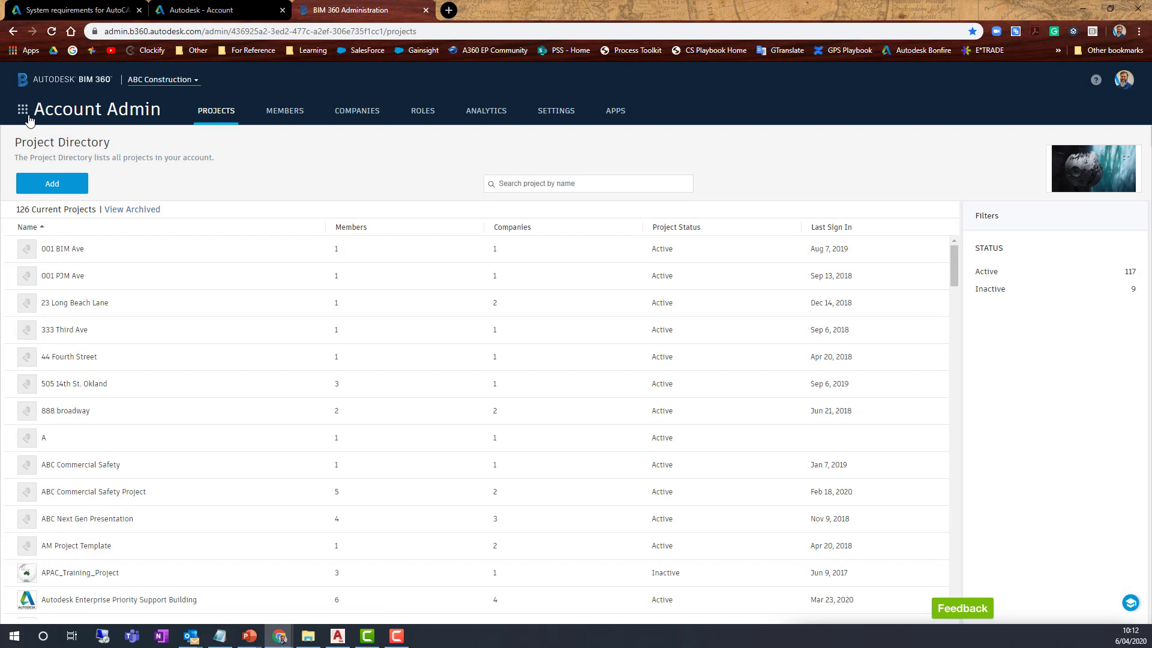
click(23, 109)
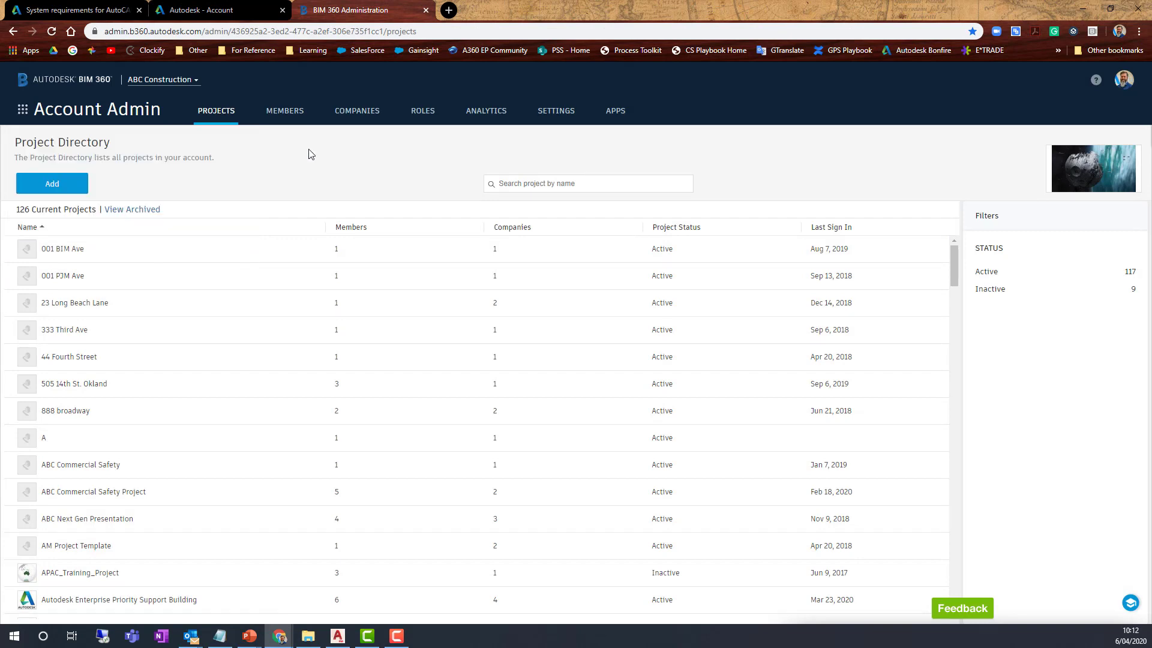
mouse_move(274, 144)
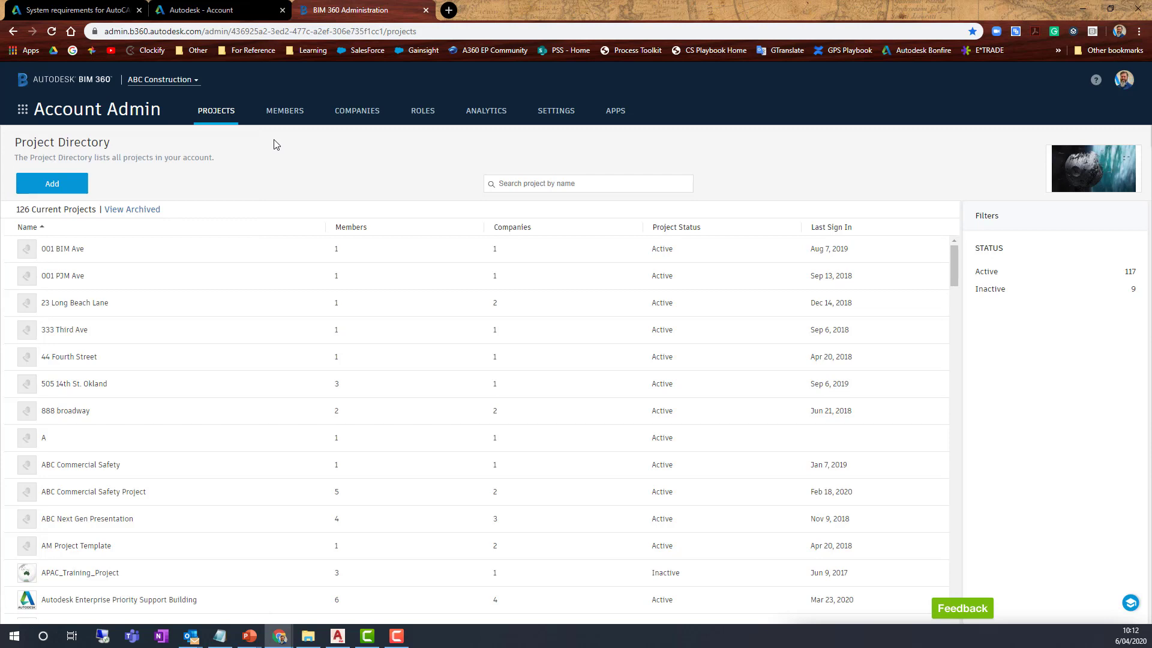
mouse_move(223, 174)
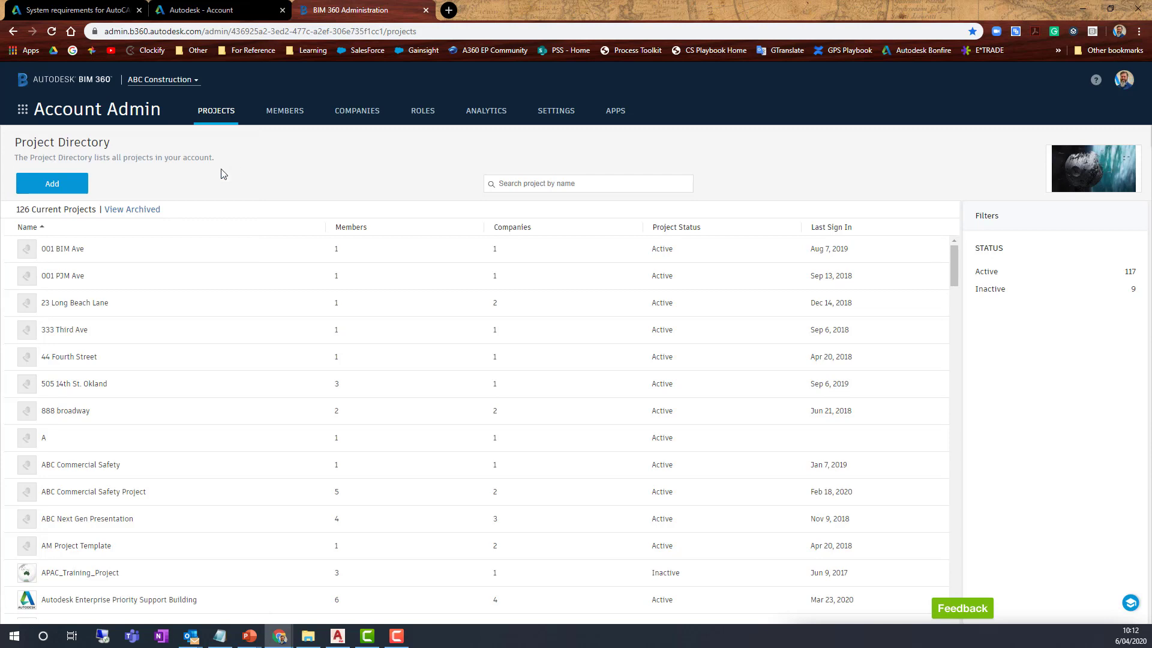
mouse_move(131, 128)
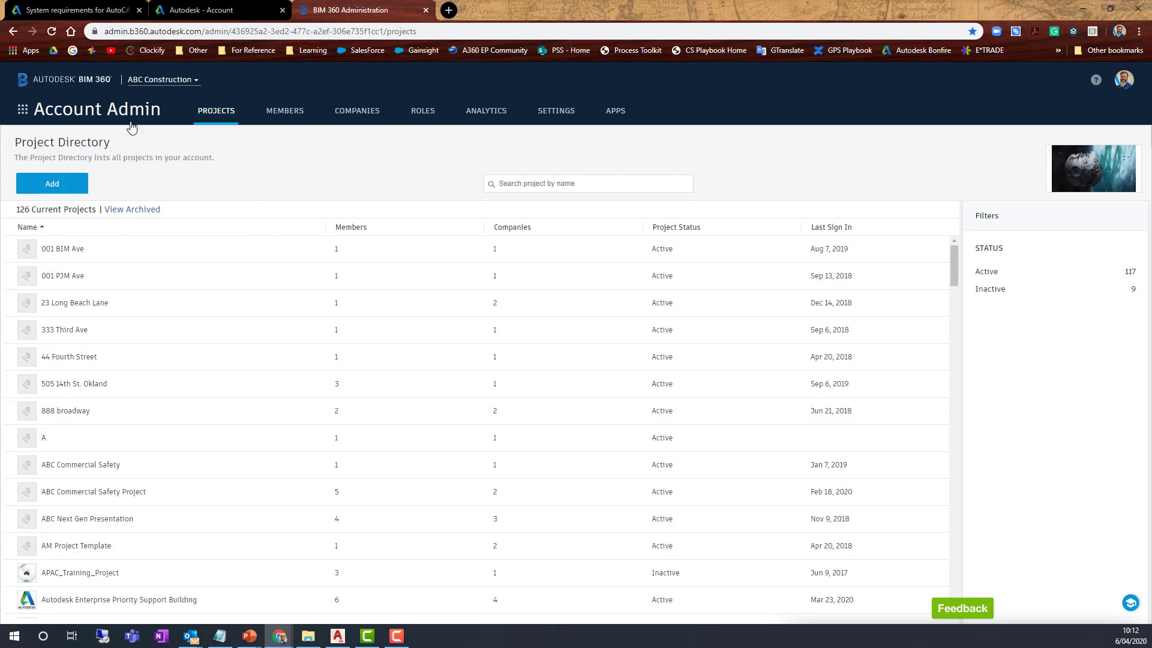
click(22, 109)
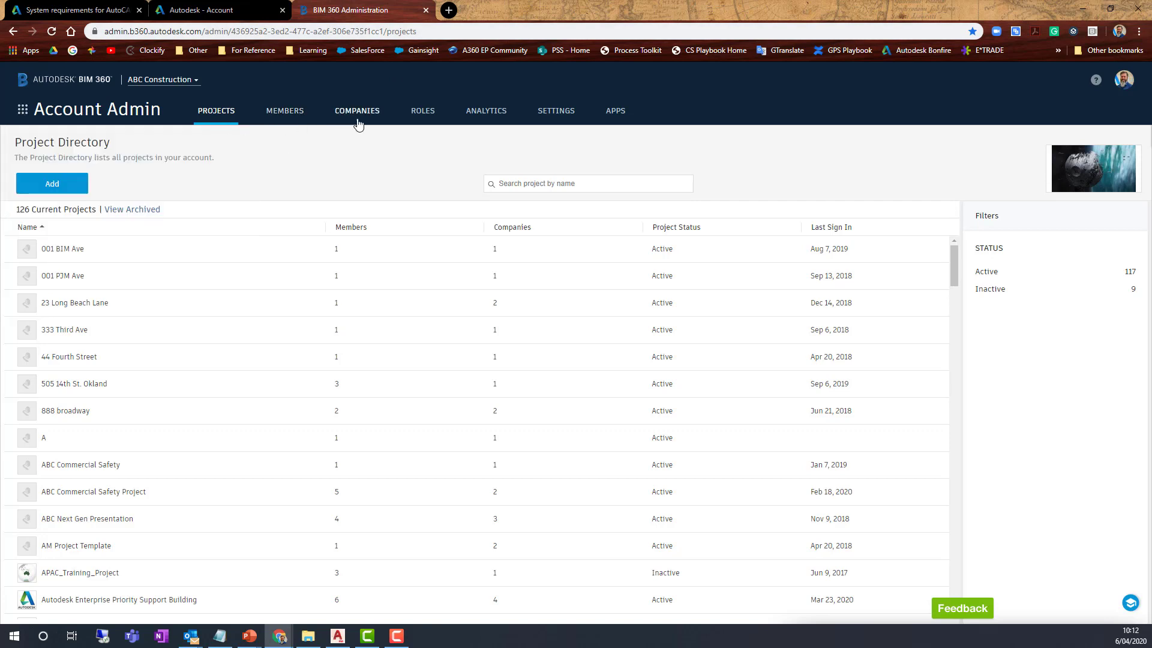
mouse_move(300, 140)
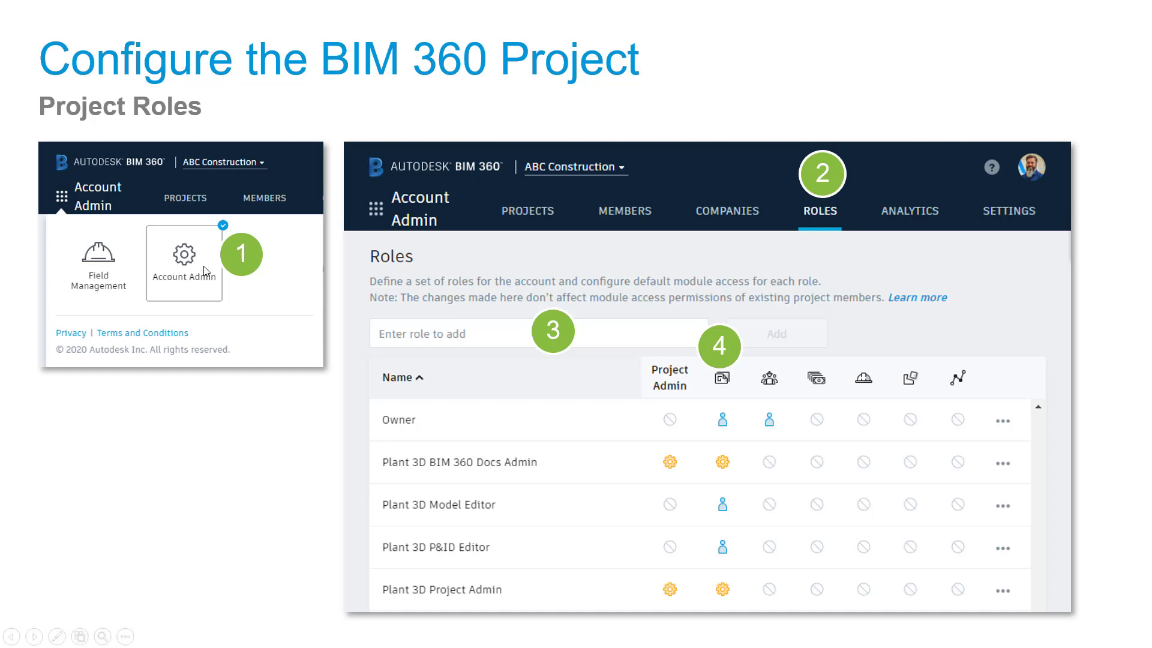
mouse_move(626, 306)
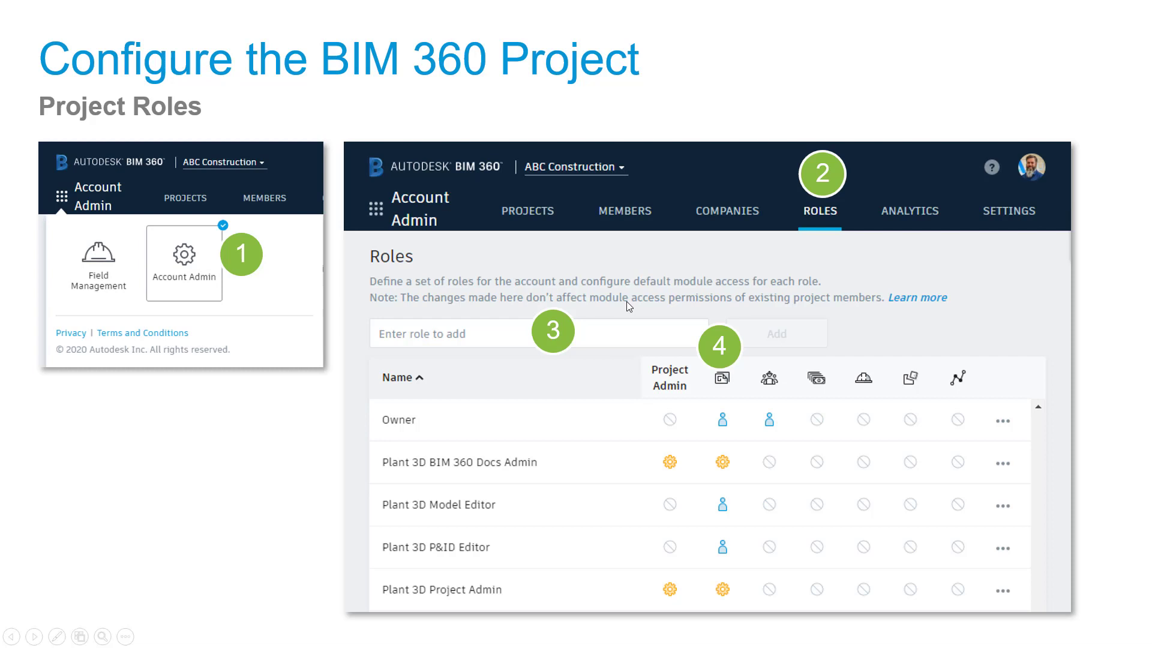
mouse_move(829, 220)
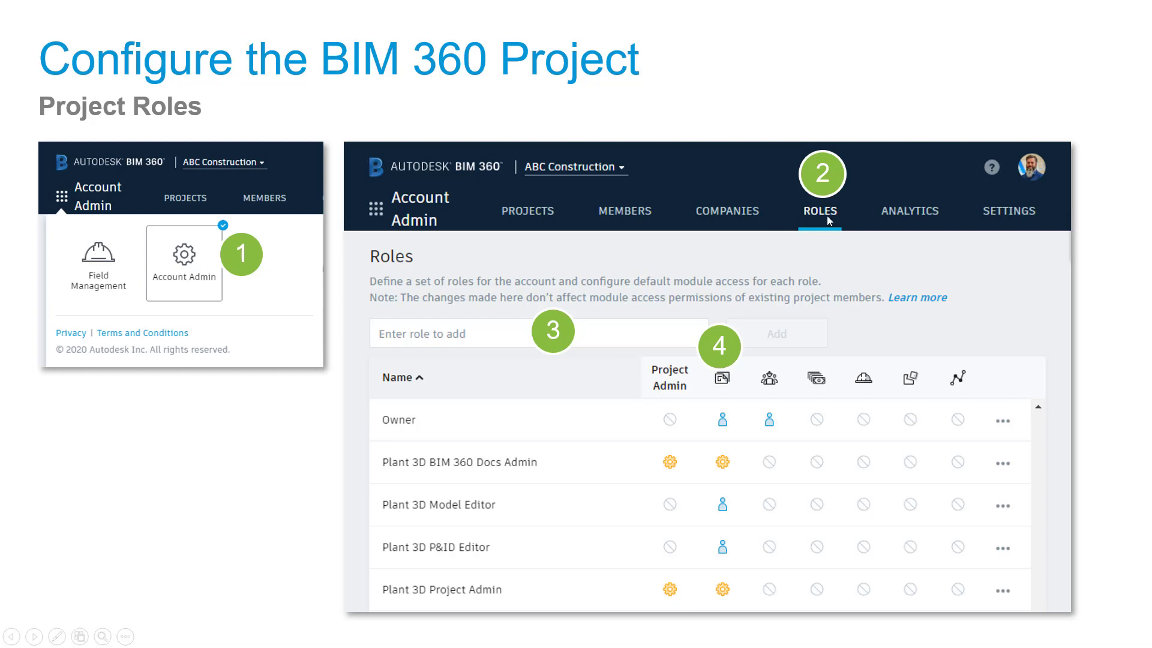
mouse_move(572, 369)
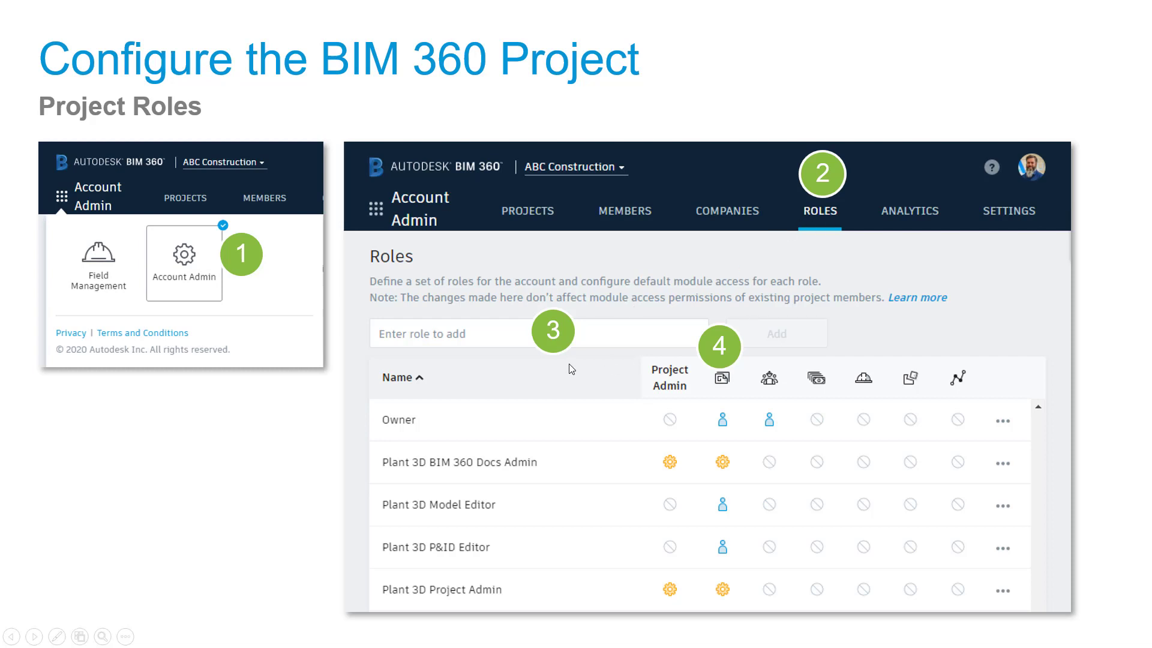
mouse_move(418, 464)
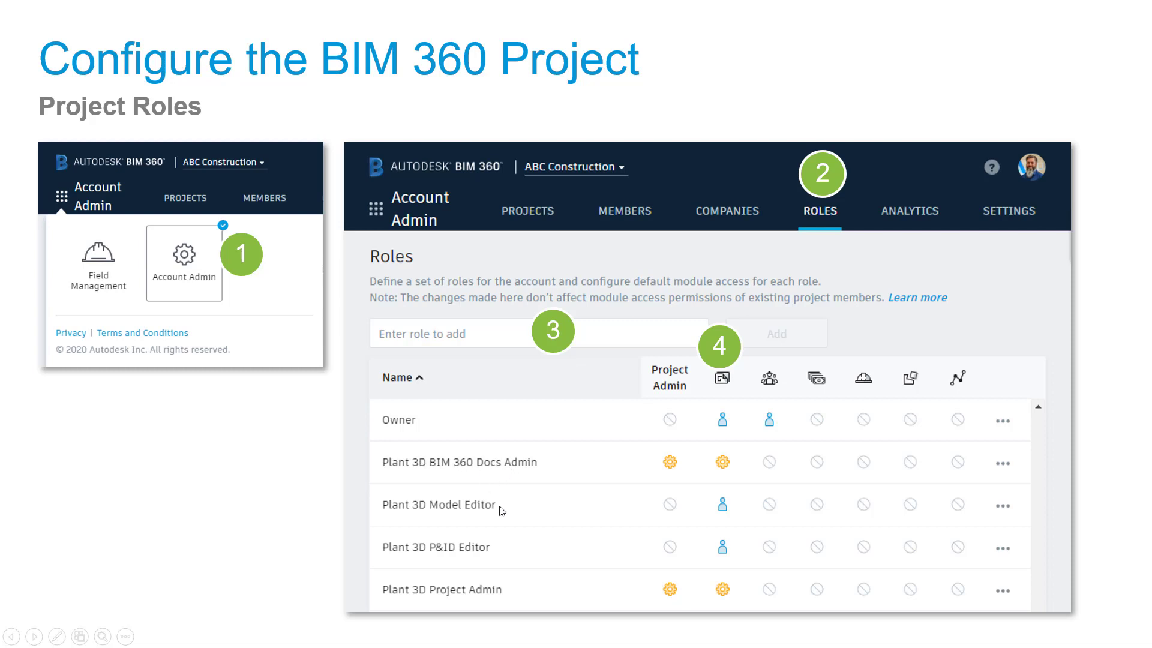
mouse_move(530, 572)
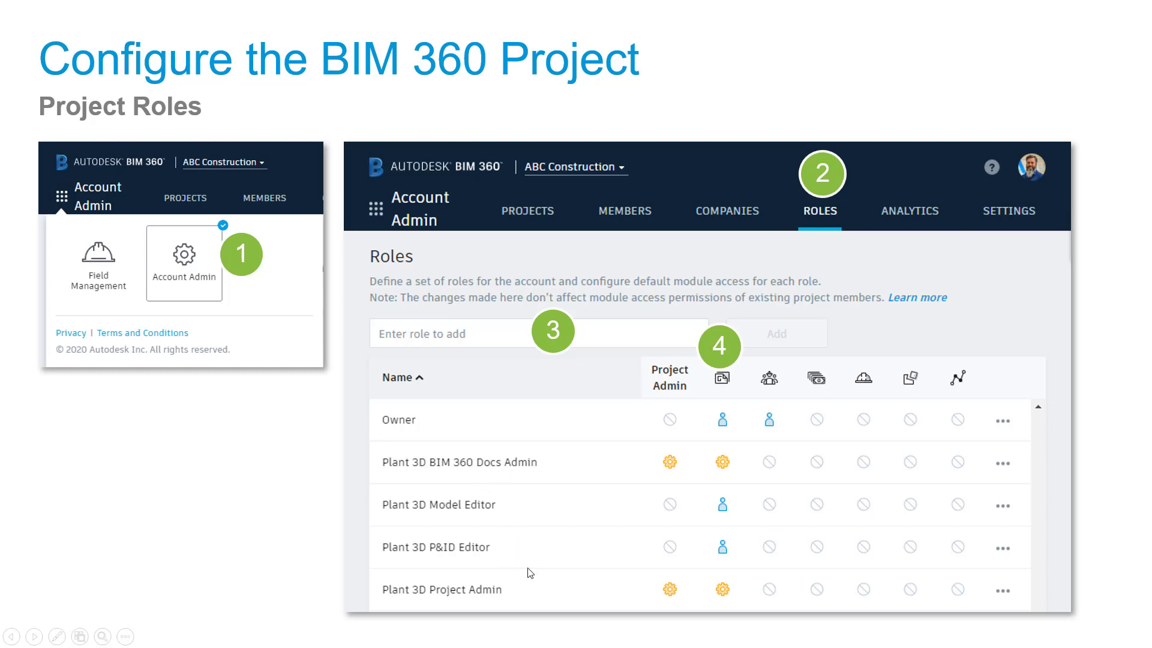
mouse_move(593, 588)
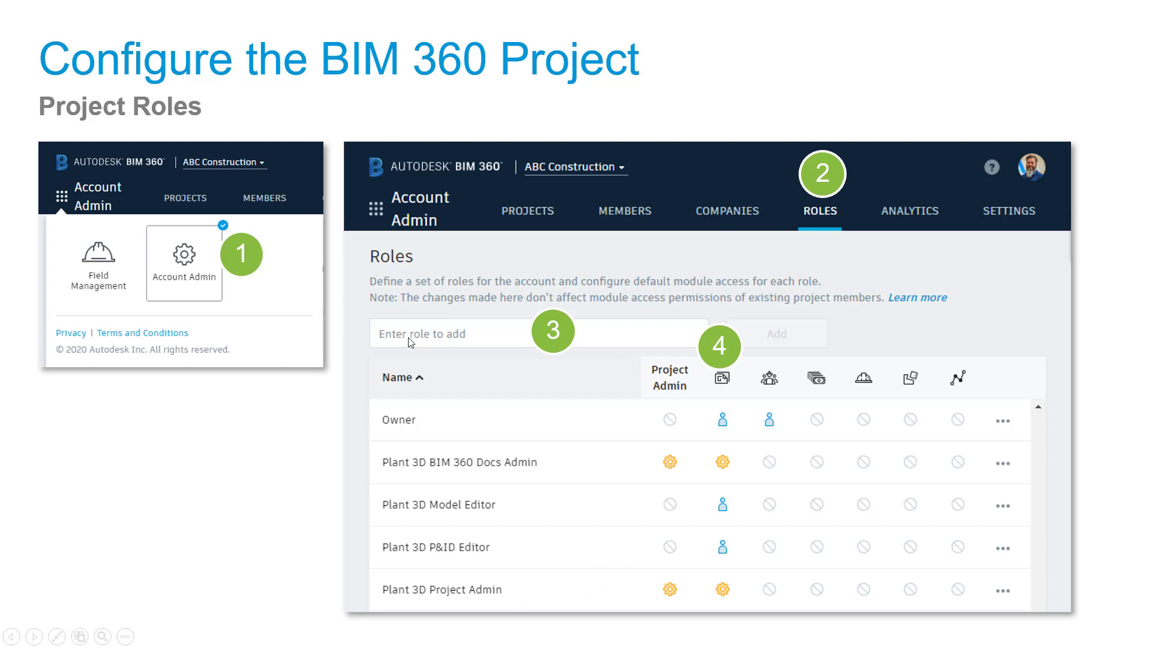
mouse_move(442, 347)
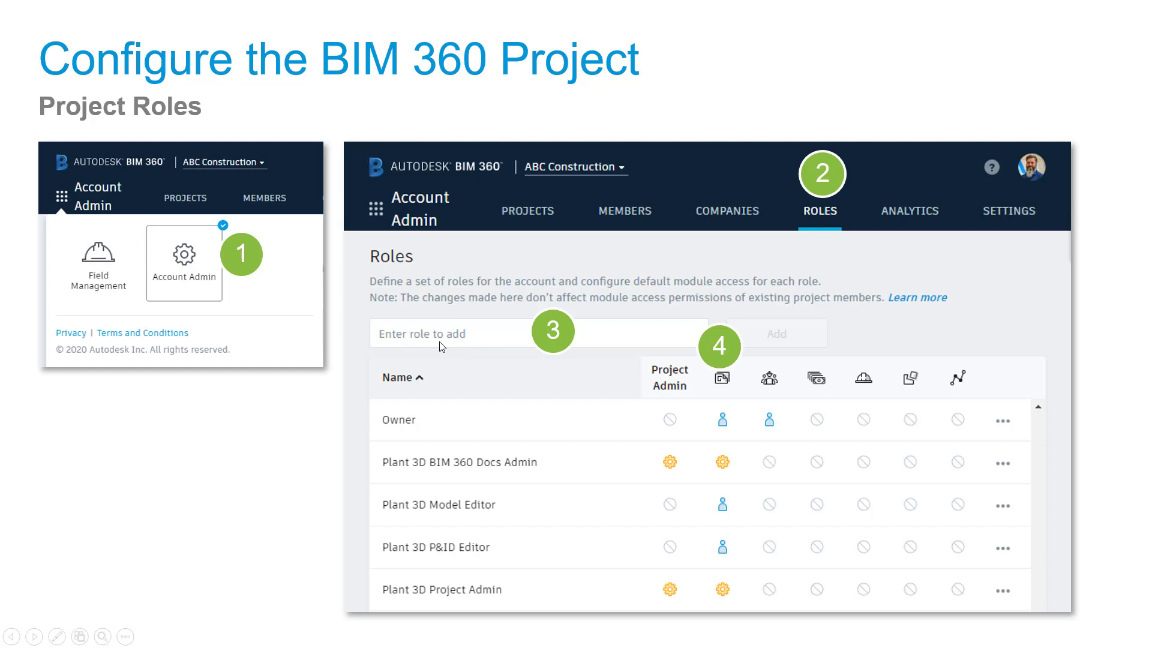
mouse_move(478, 571)
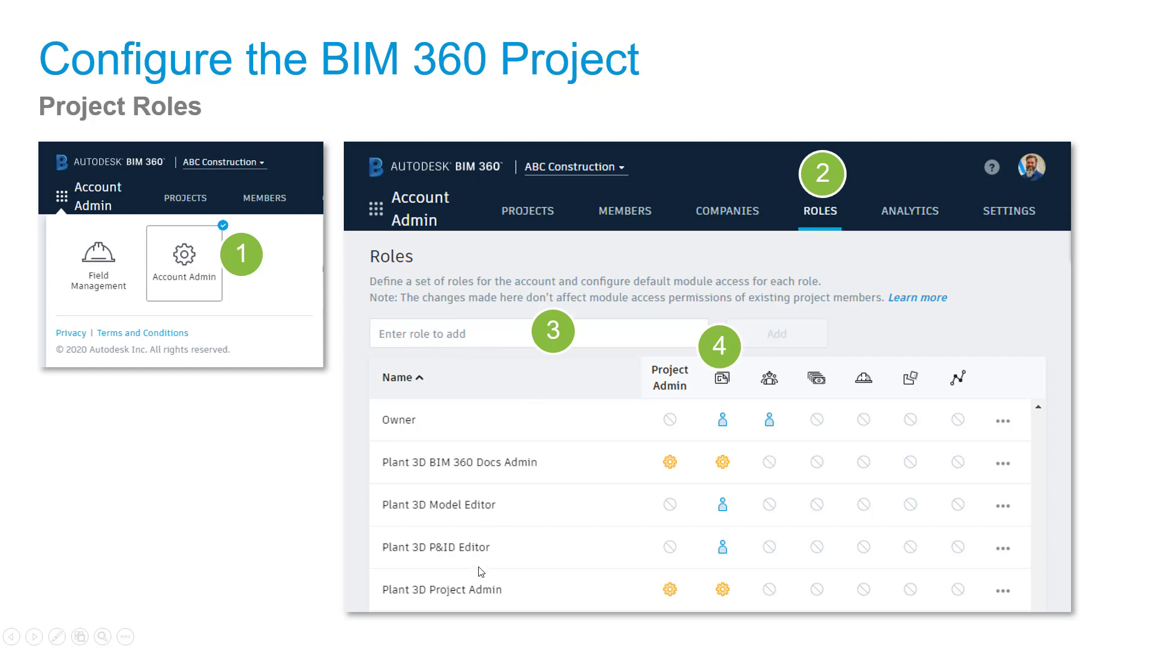
mouse_move(743, 377)
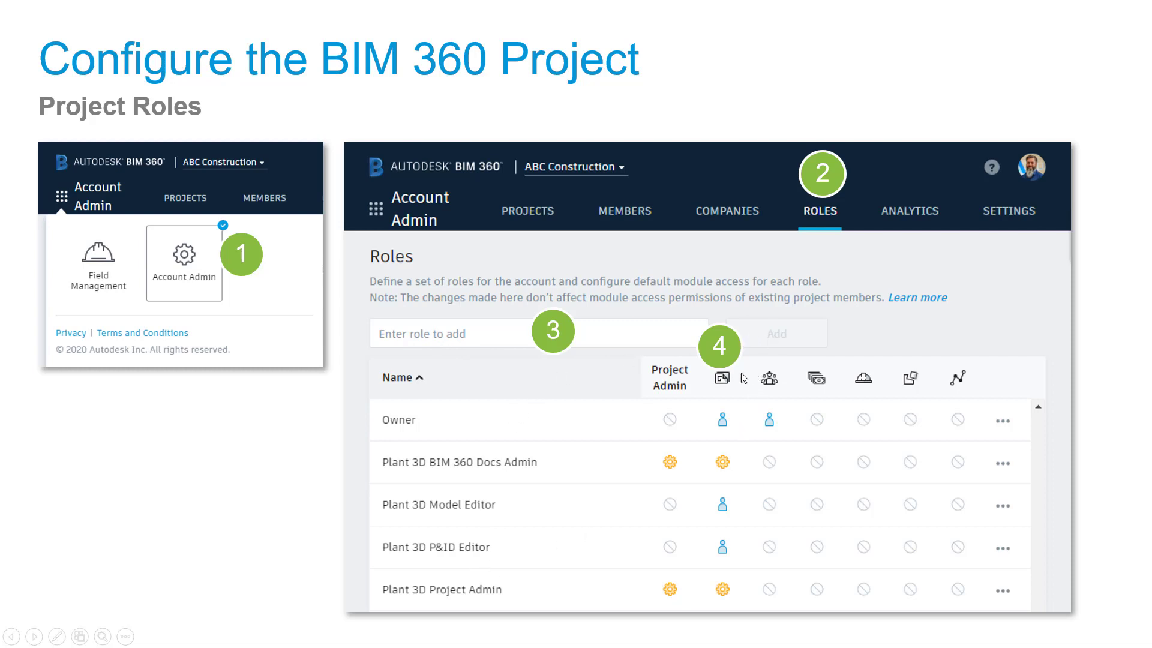
mouse_move(662, 550)
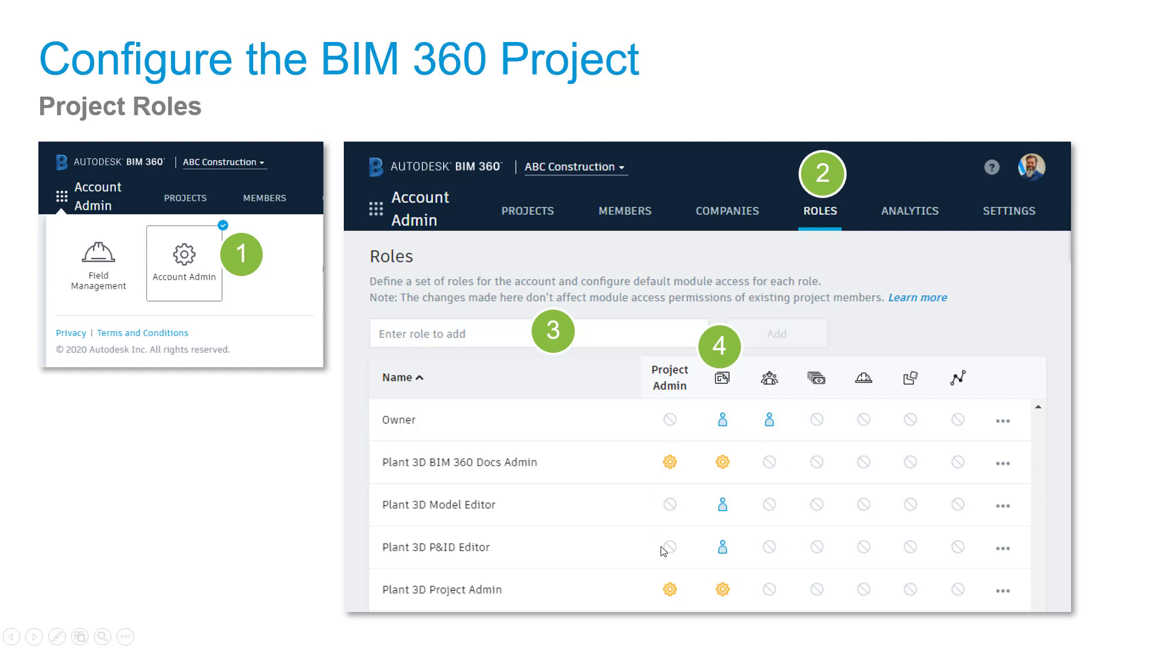
mouse_move(634, 548)
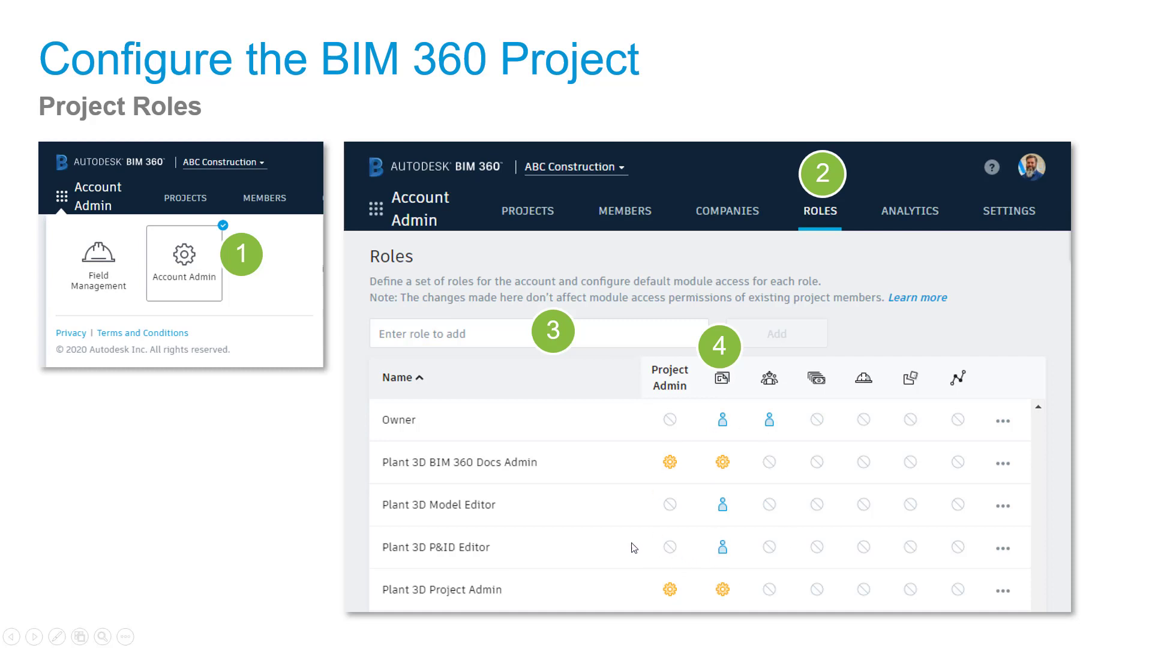
mouse_move(723, 552)
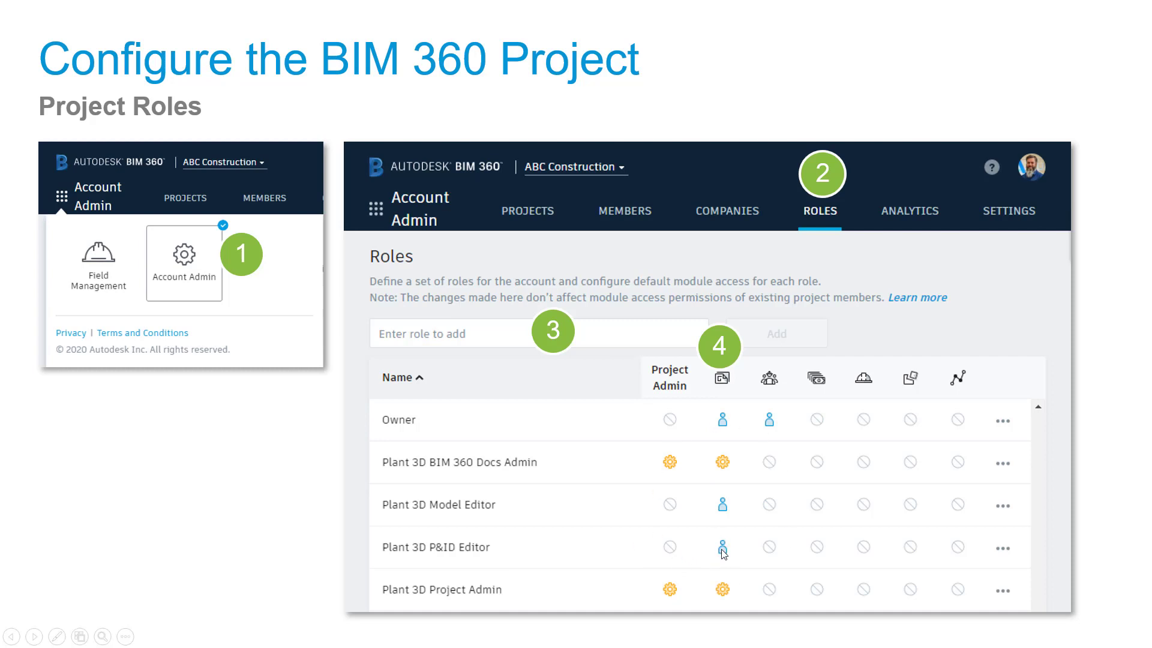
mouse_move(723, 560)
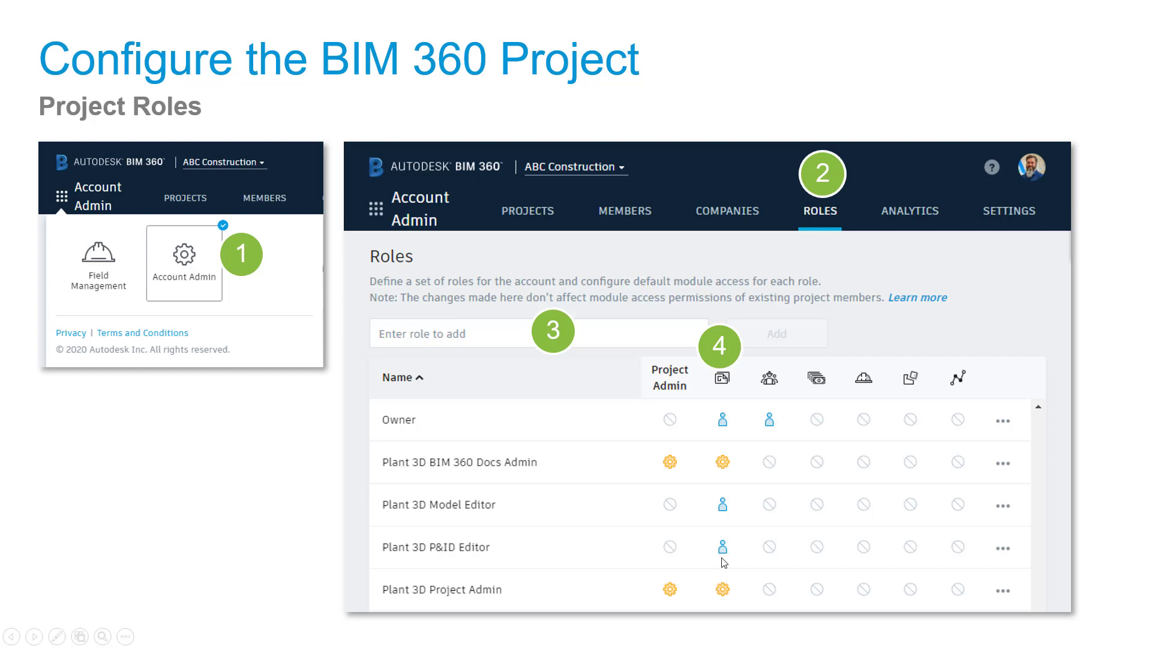
mouse_move(723, 598)
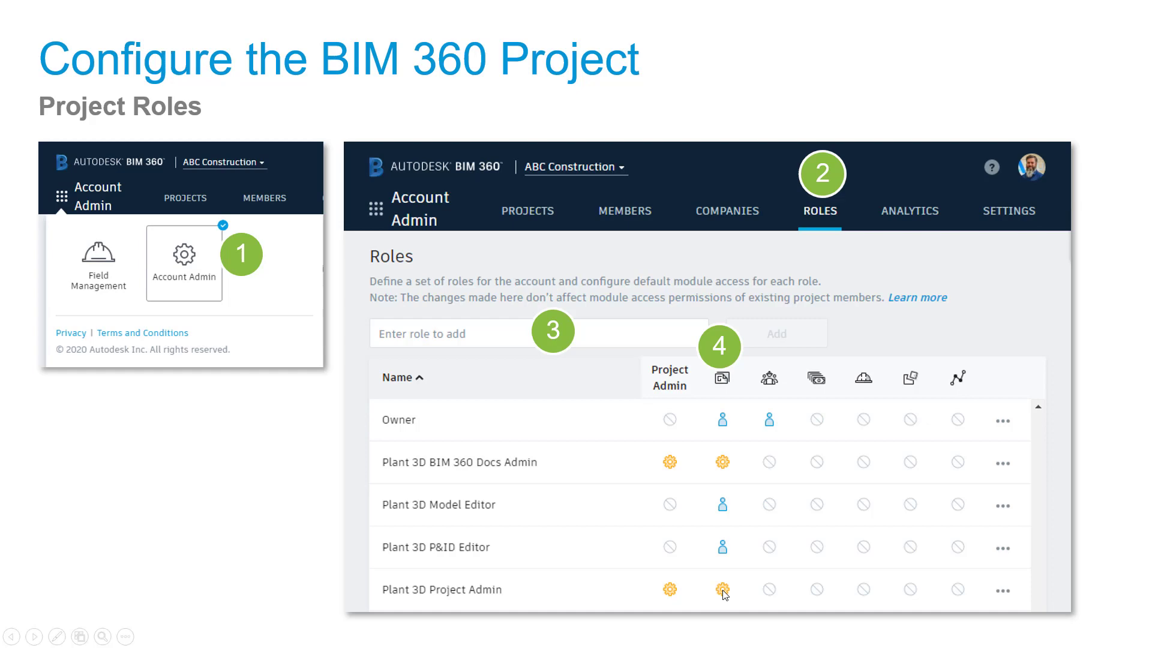
mouse_move(727, 511)
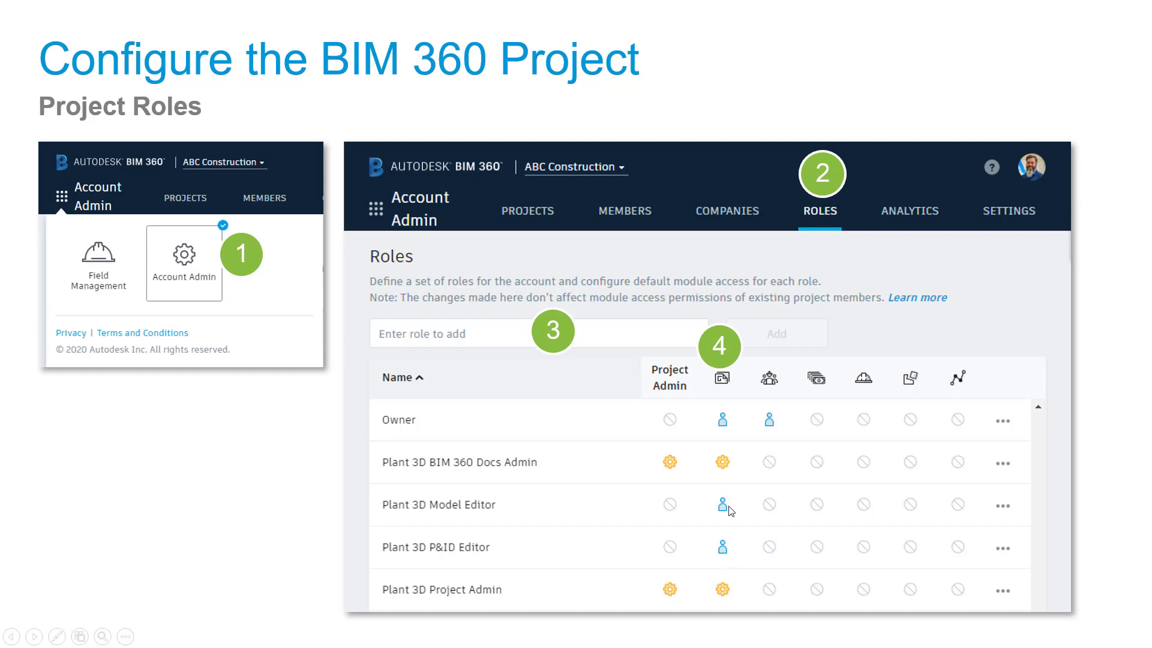
mouse_move(258, 482)
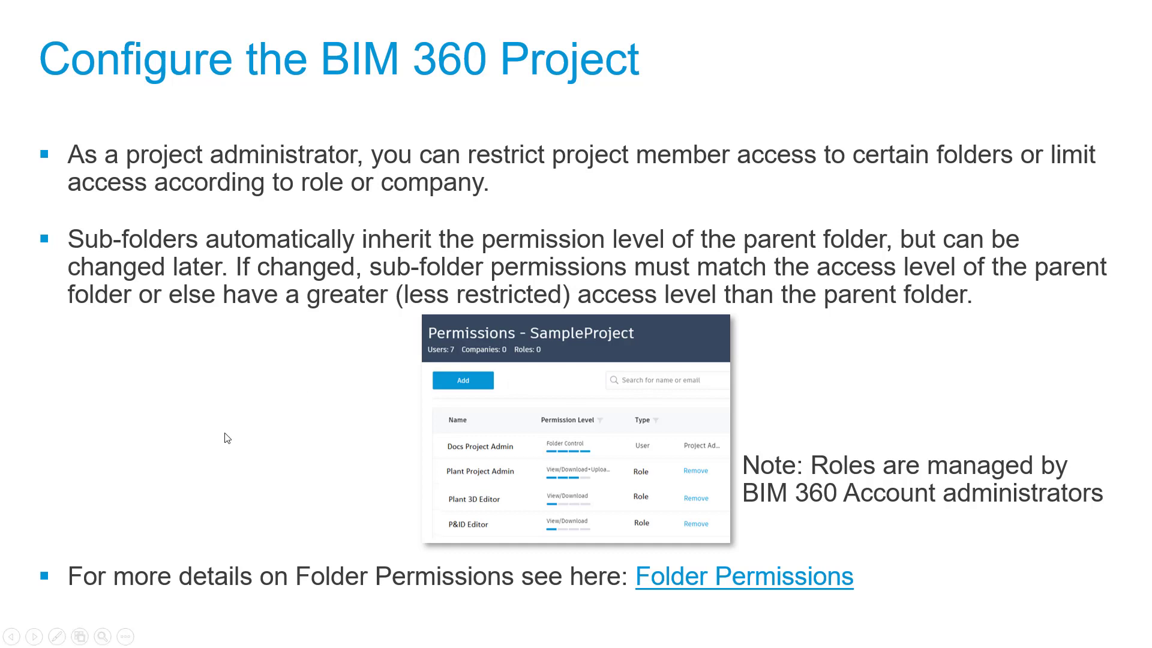
Step: Leave the slideshow and return to the BIM 360 Administration tab in Chrome
click(361, 9)
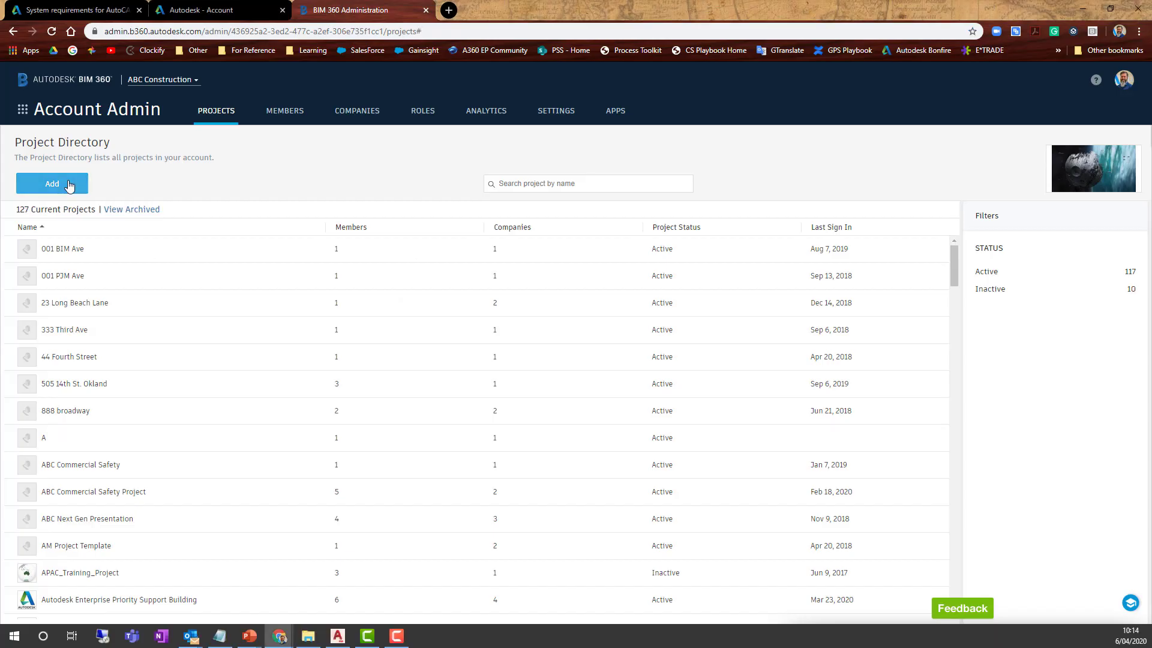
mouse_move(161, 189)
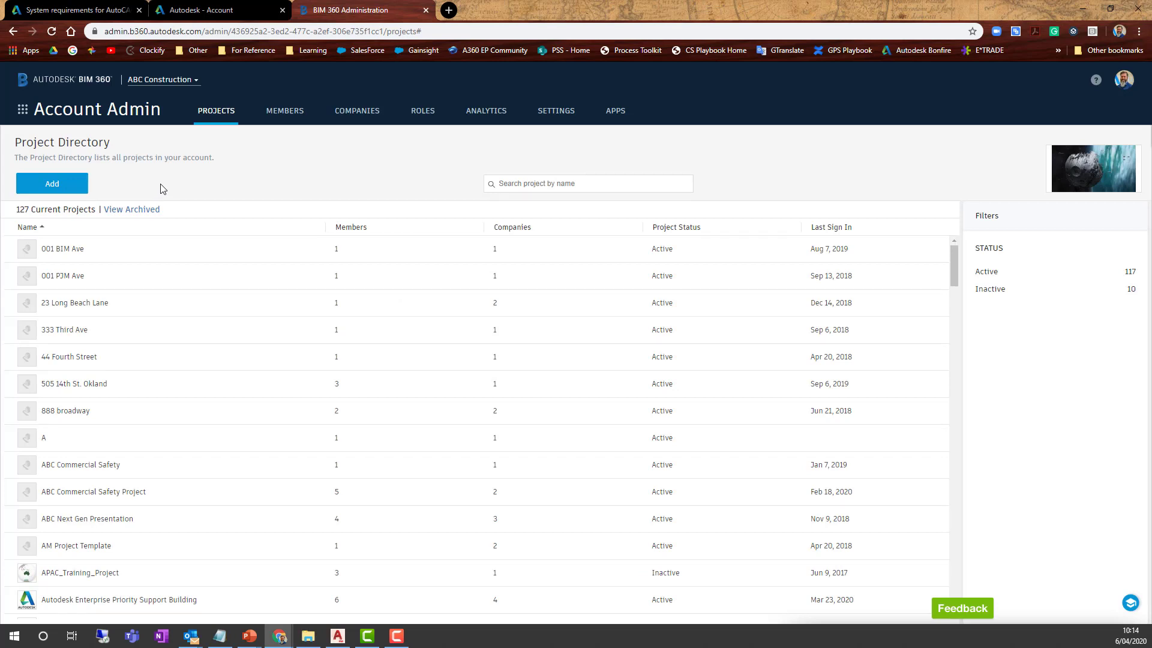
mouse_move(94, 193)
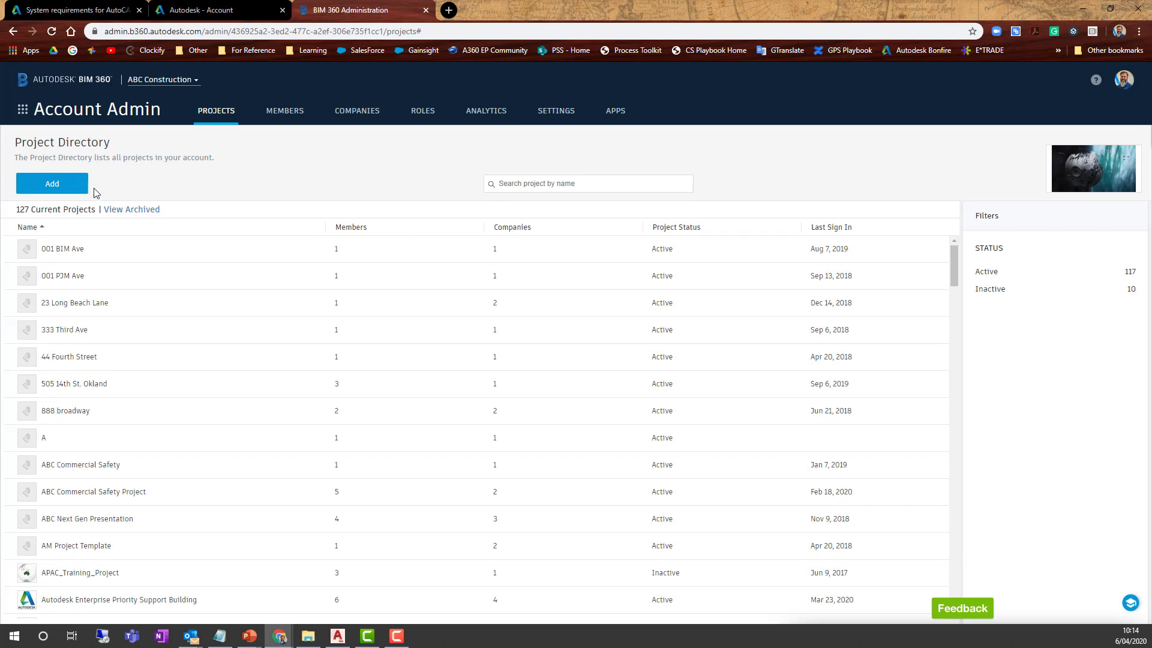
mouse_move(216, 108)
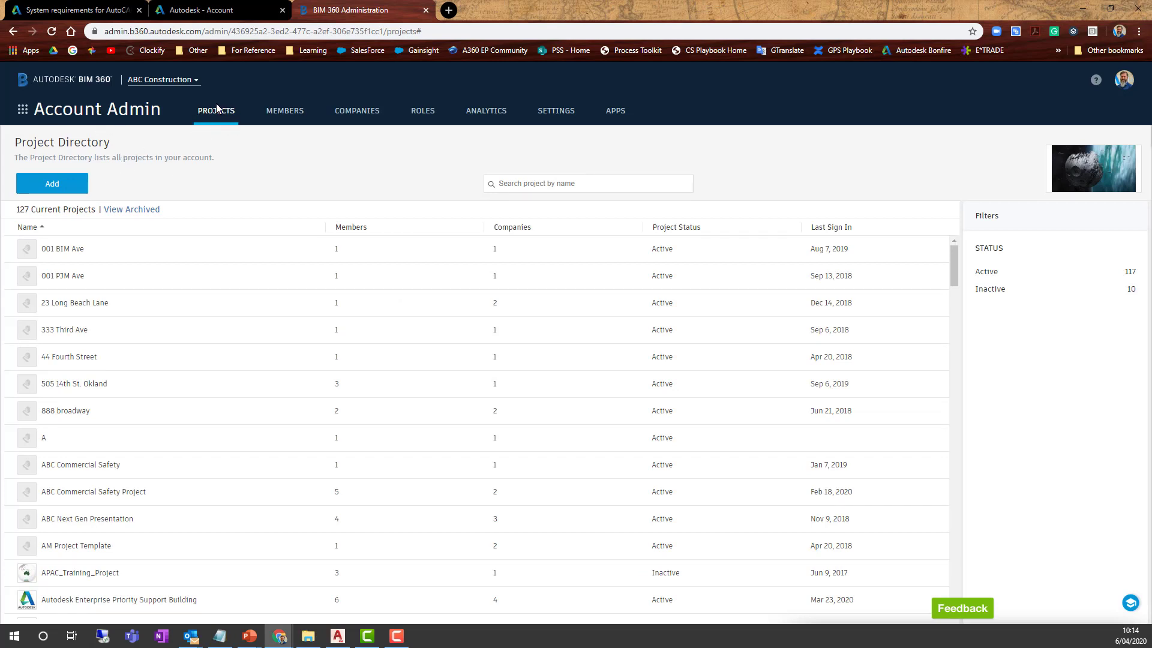
Step: Open the Create Project Profile form from the Account Admin Projects page
click(51, 184)
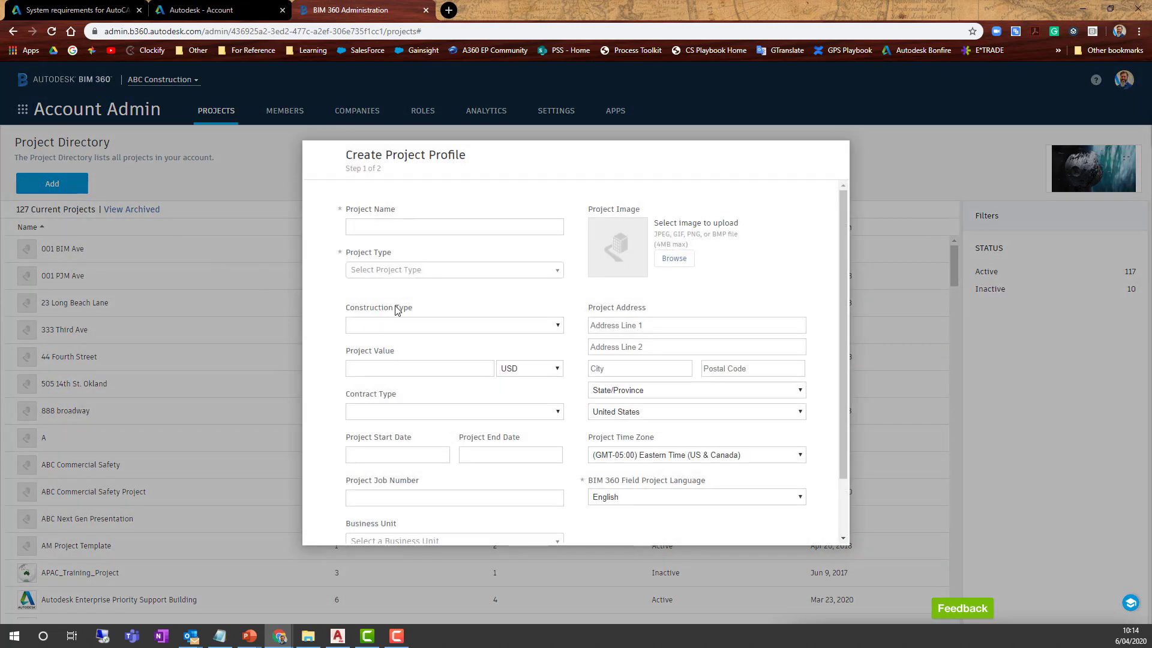
Step: Name the project DEMo2384y23, set its type to Demonstration Project, and save and continue
text(DEMo2384y23)
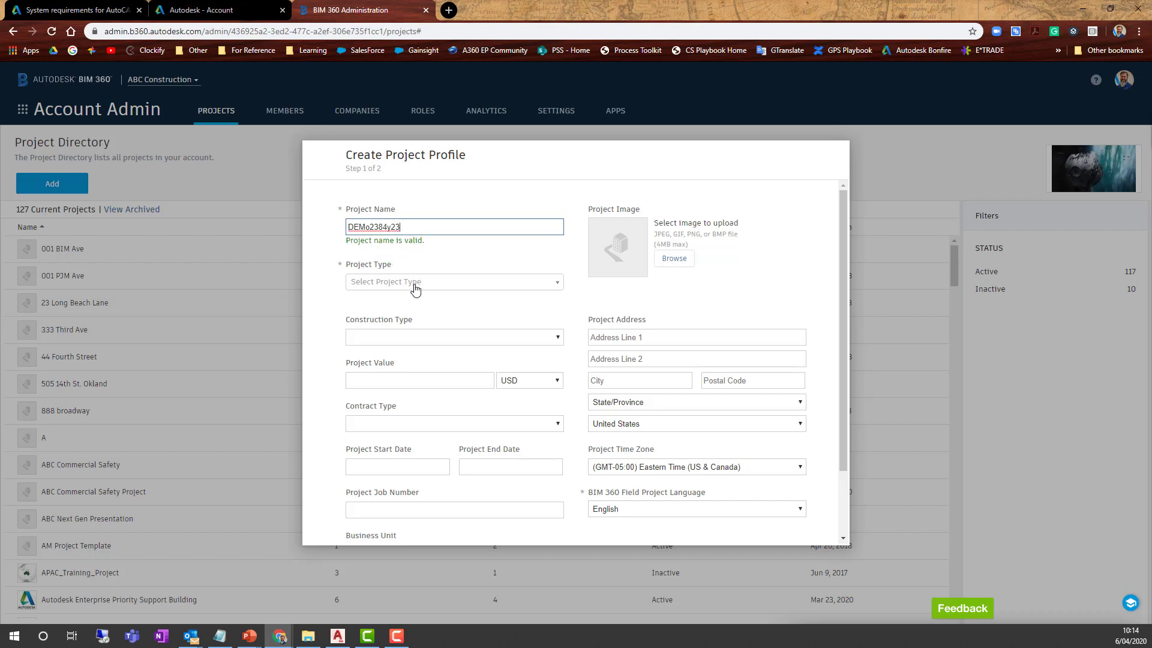
click(454, 281)
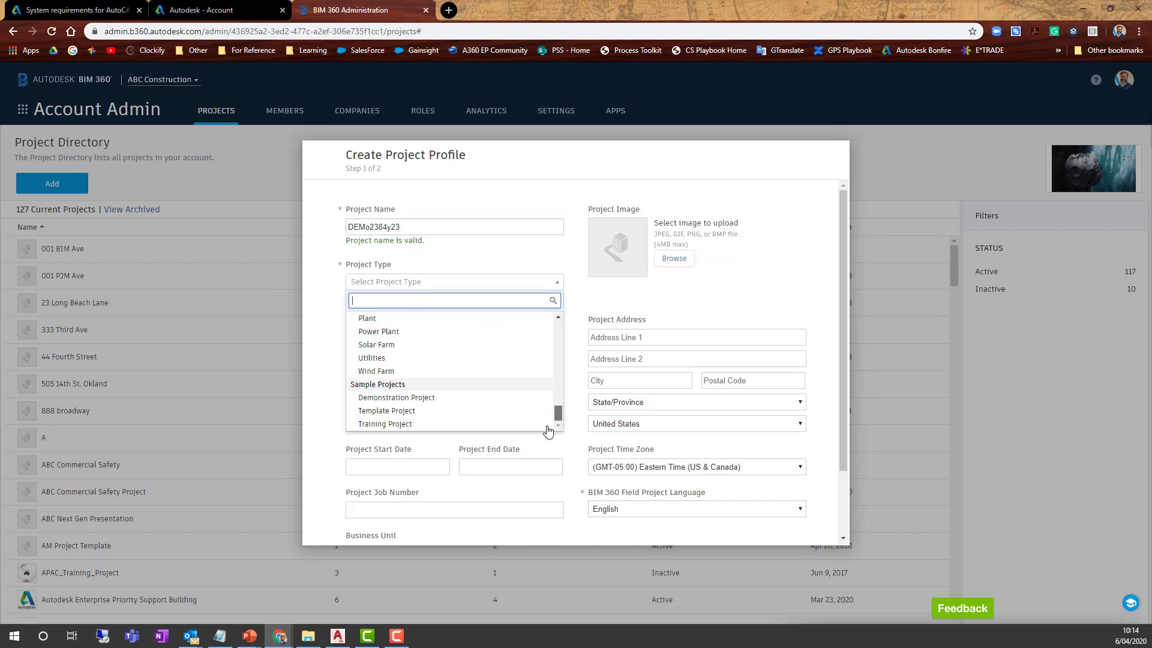
click(395, 397)
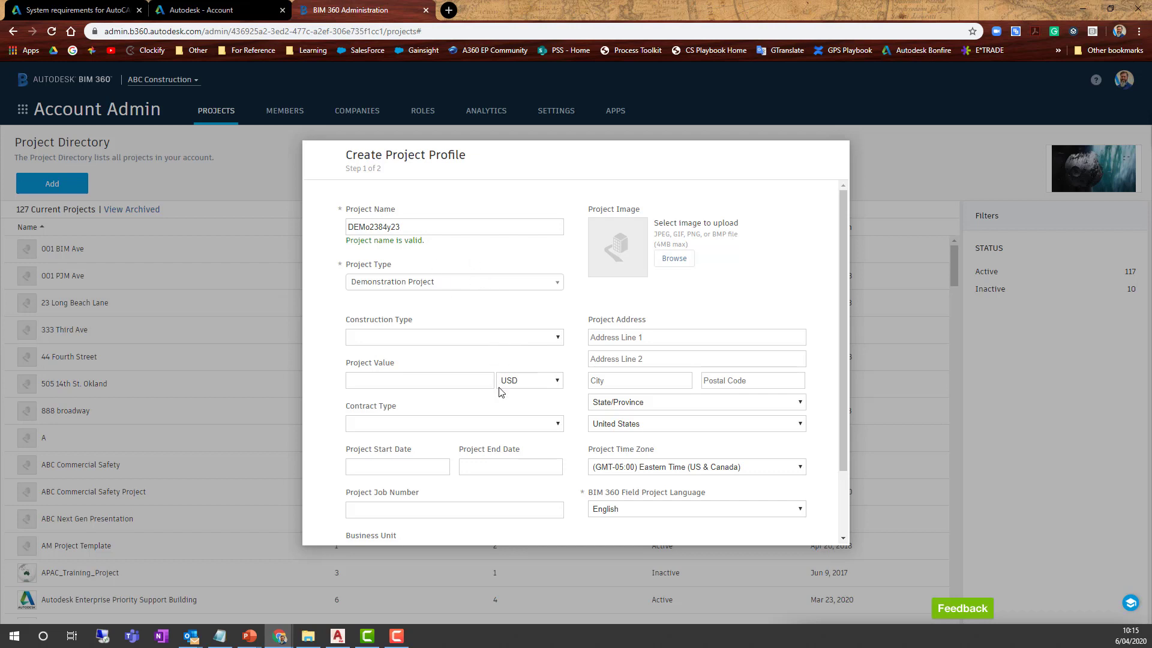
scroll(down, 3)
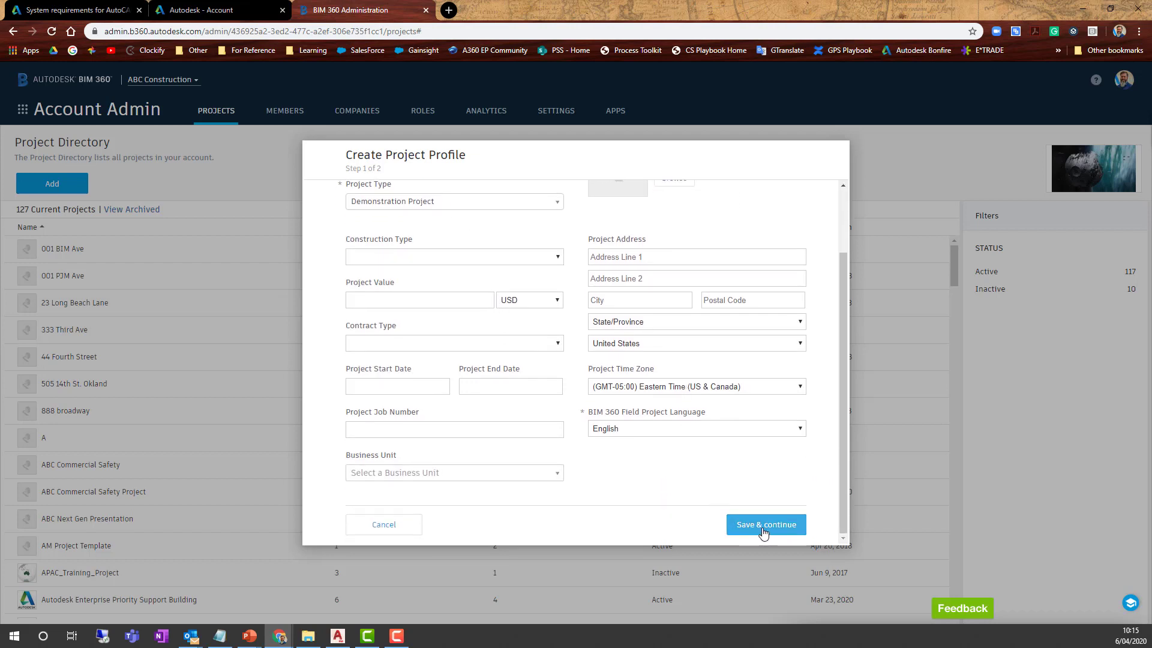
mouse_move(641, 438)
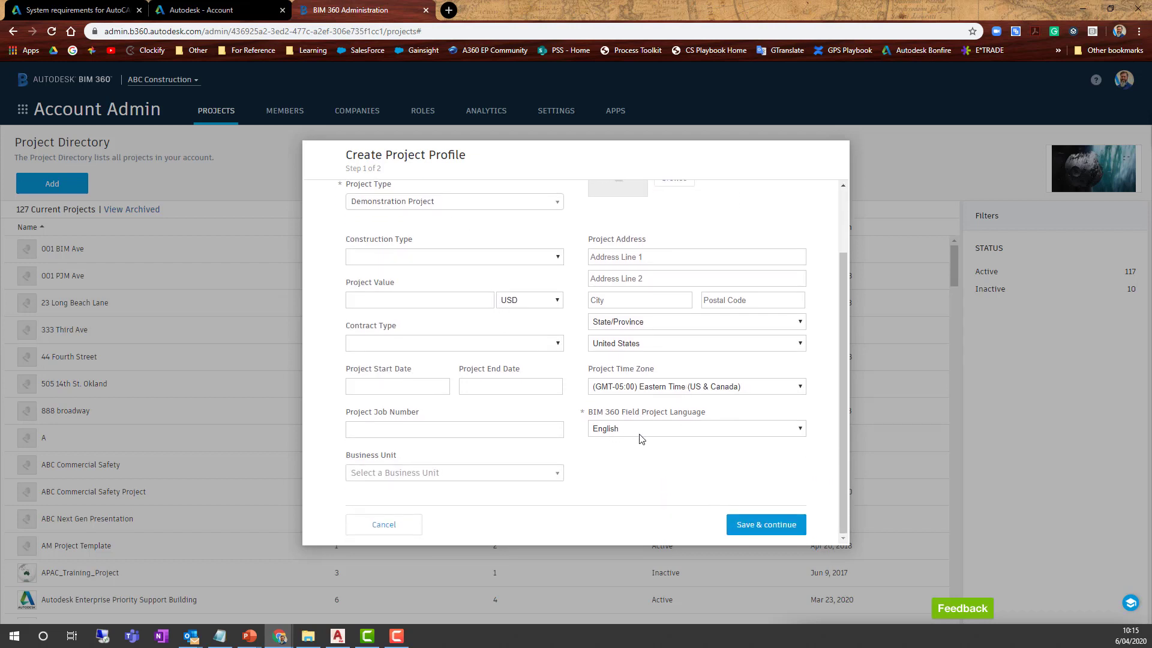
click(694, 429)
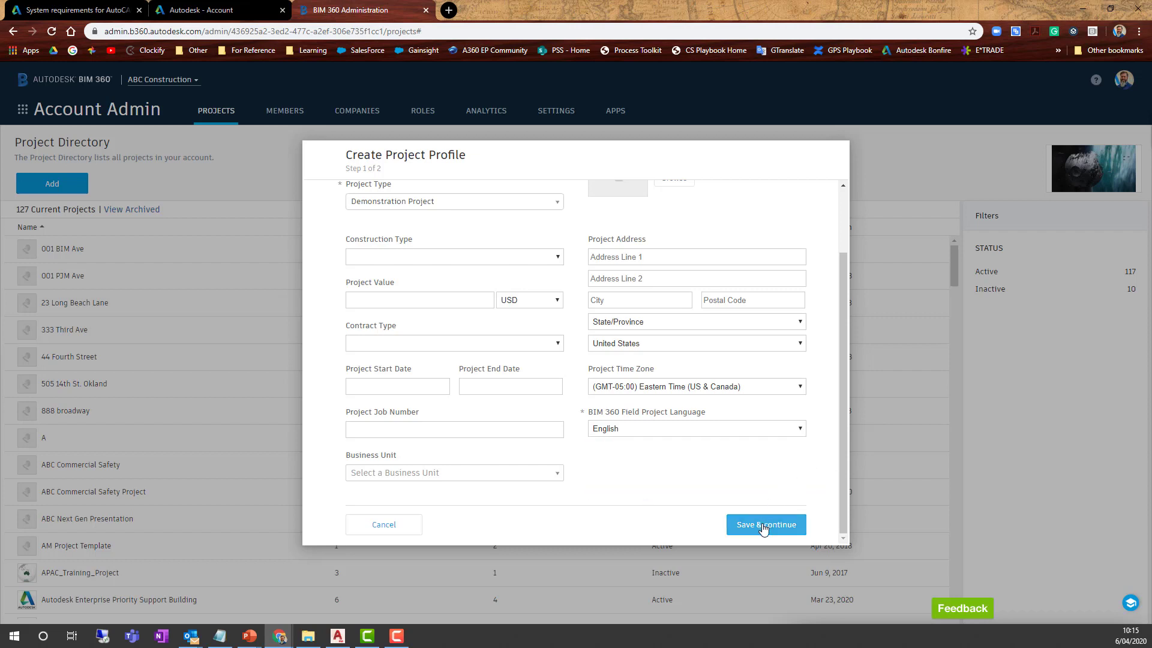
click(766, 524)
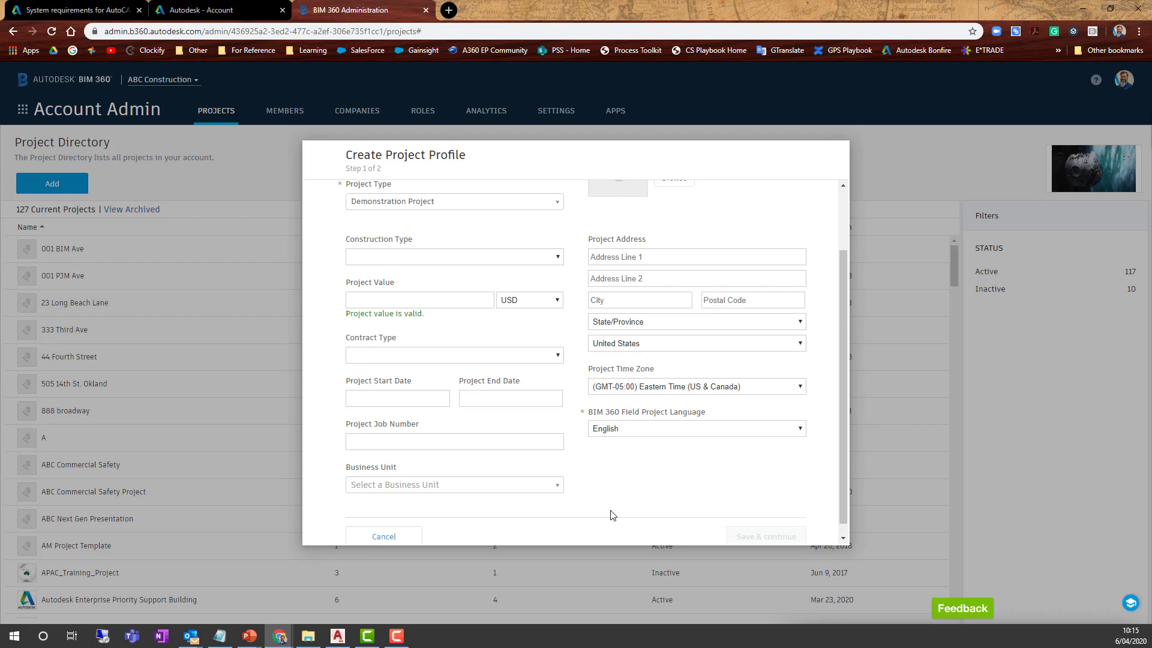
mouse_move(605, 510)
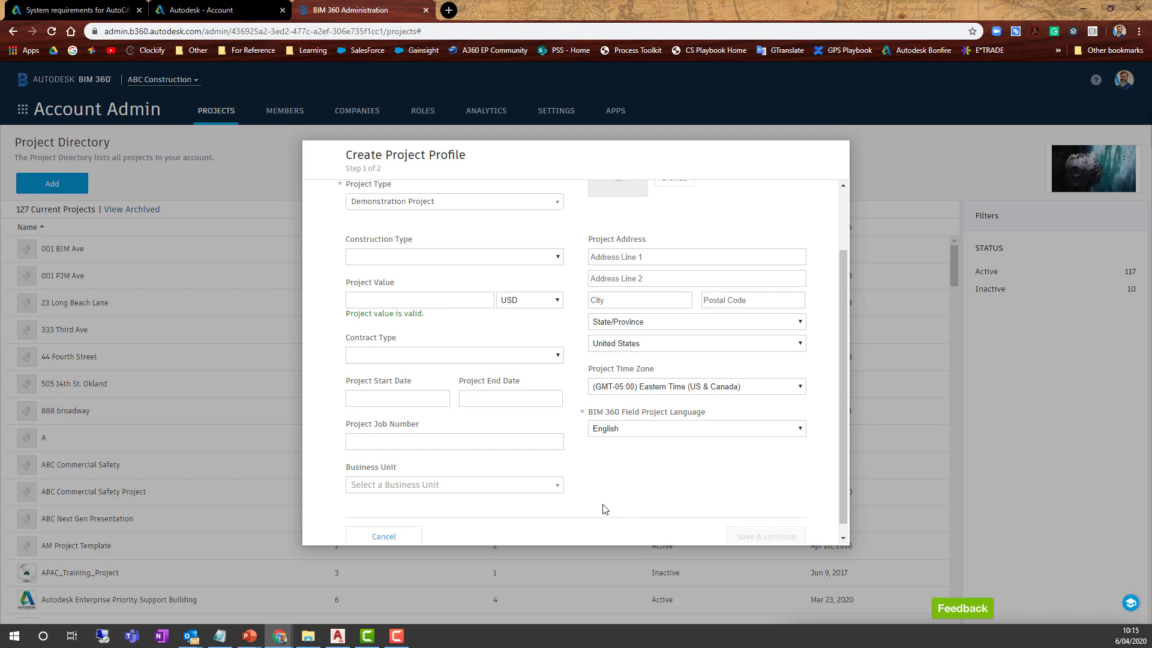
click(765, 536)
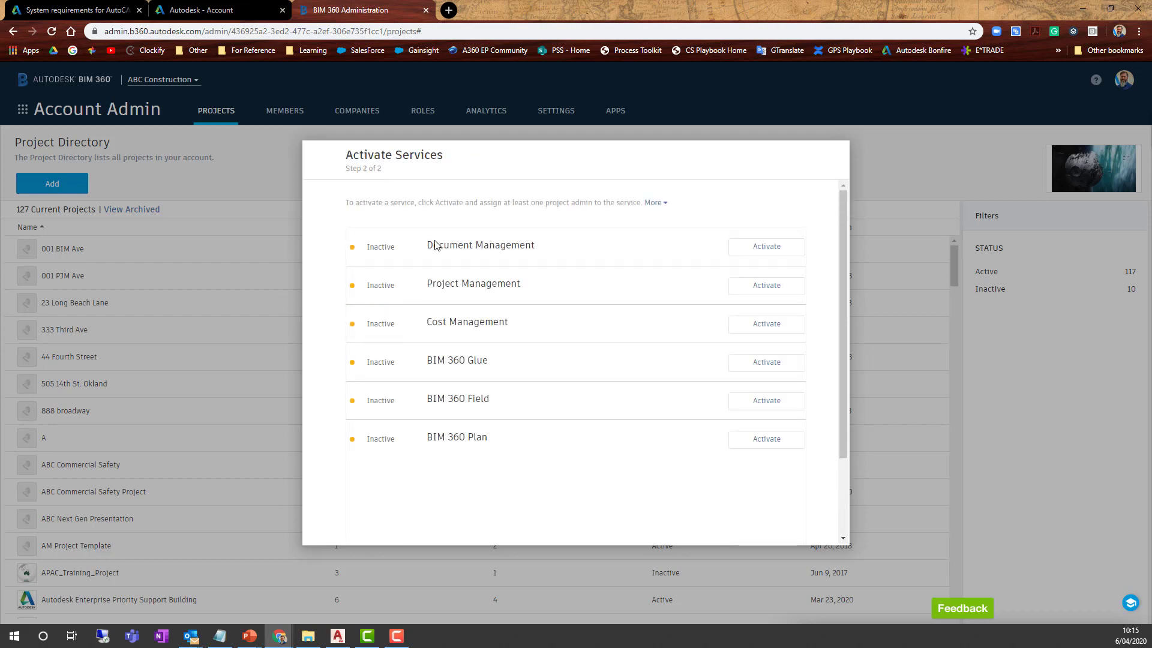
mouse_move(766, 247)
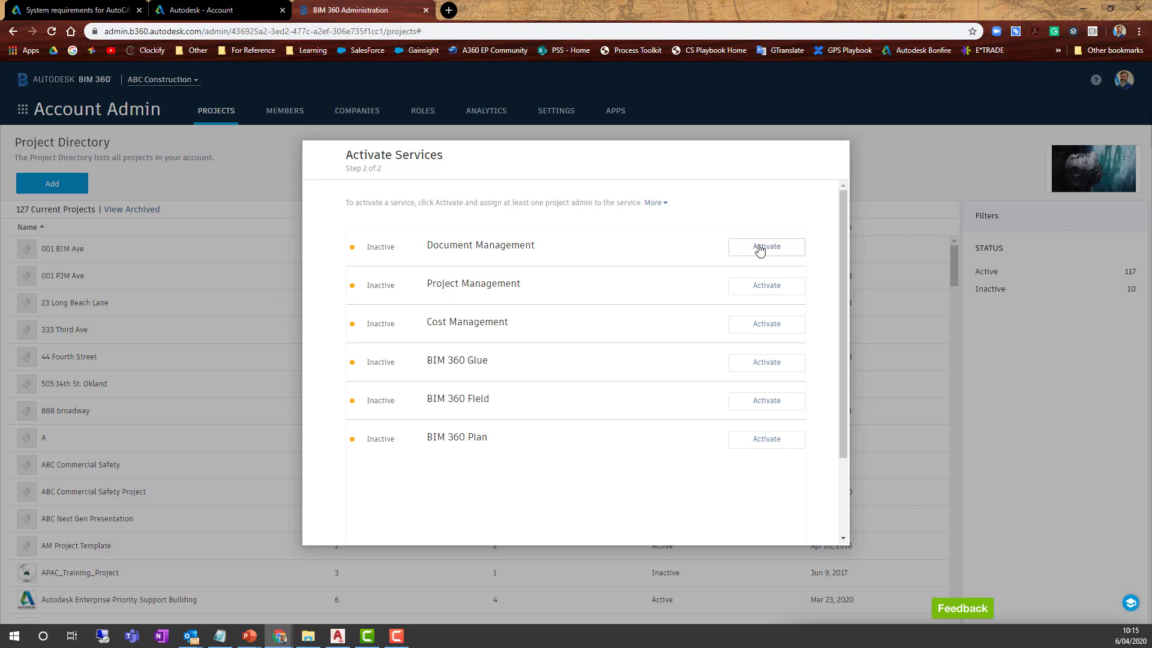
click(765, 246)
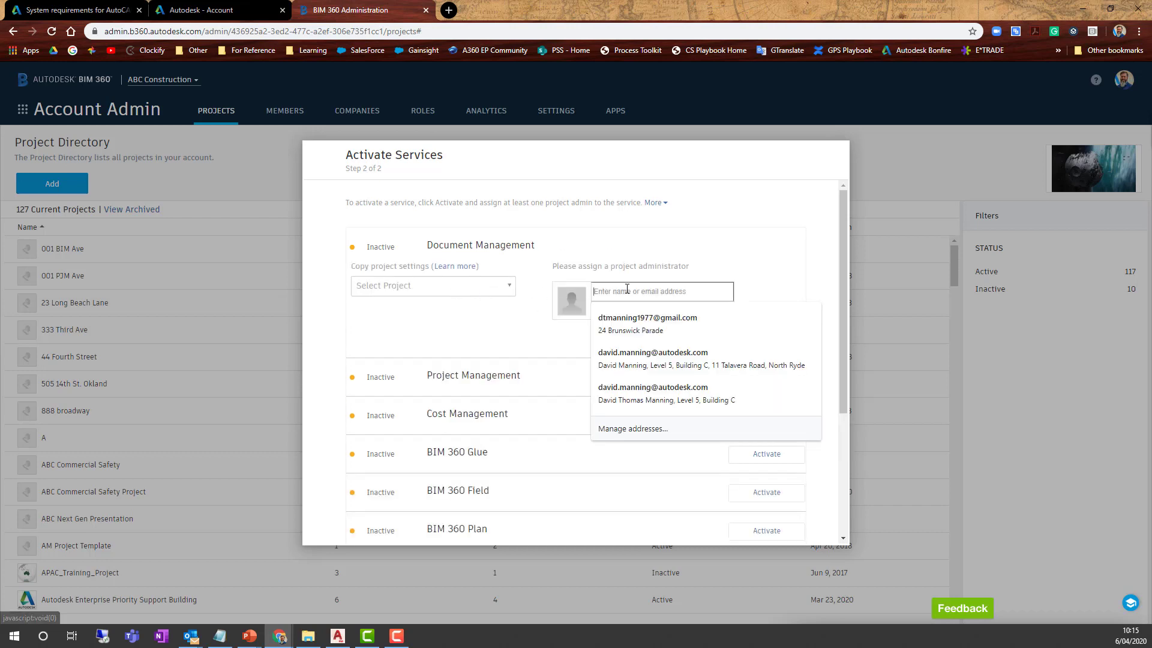
click(653, 358)
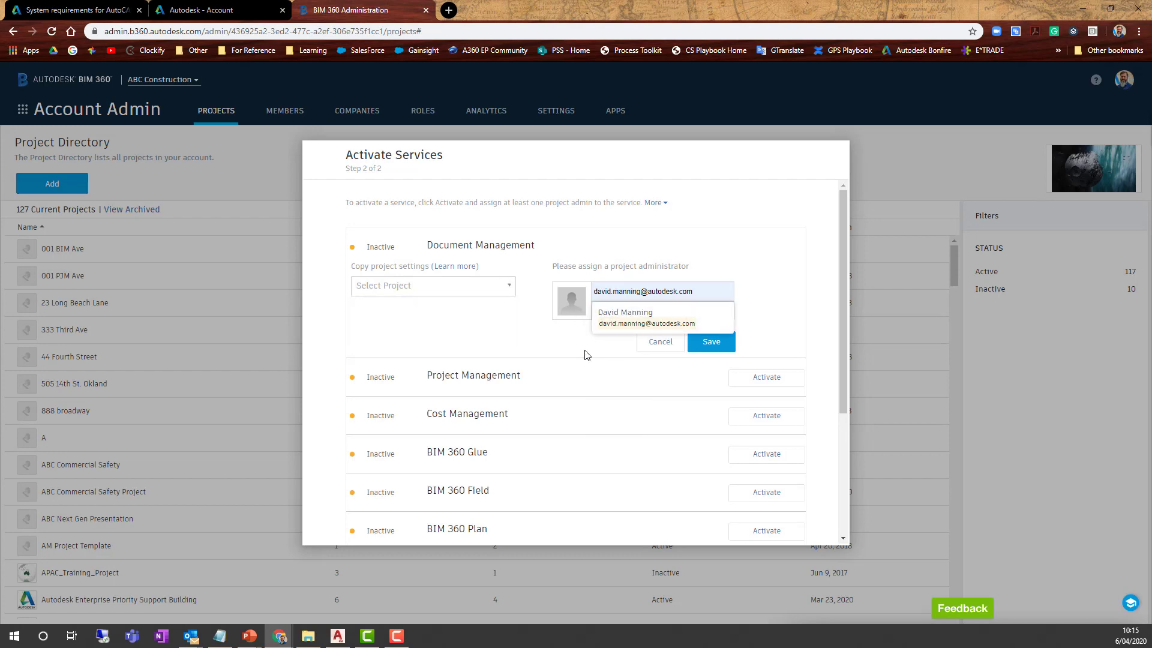
mouse_move(534, 288)
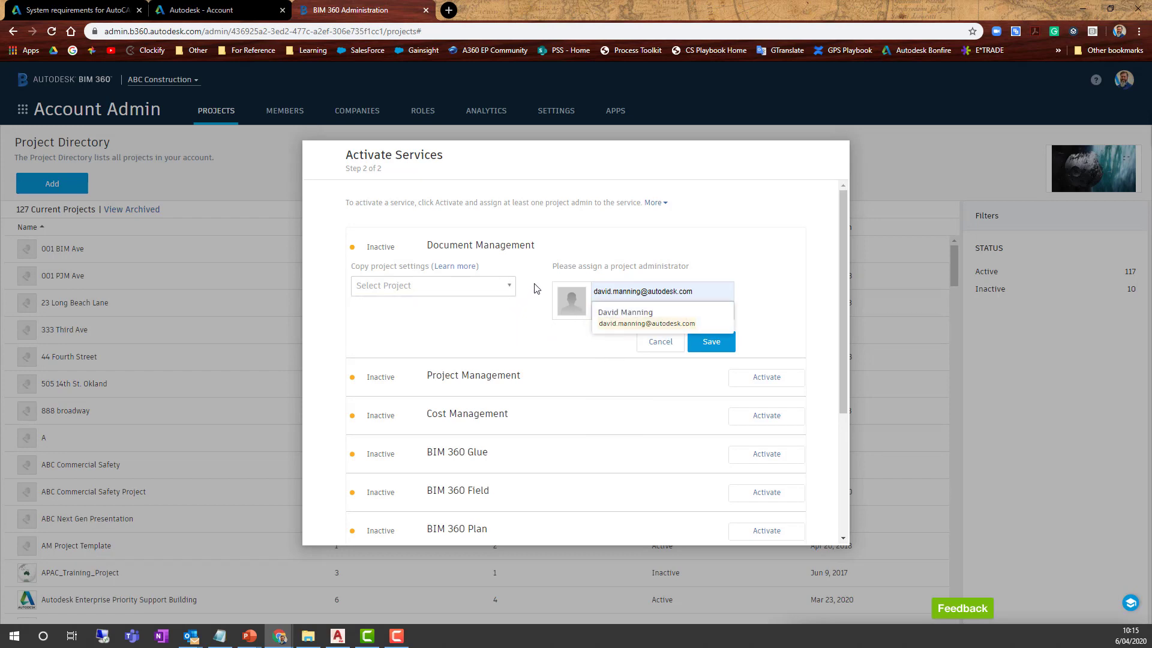
click(645, 317)
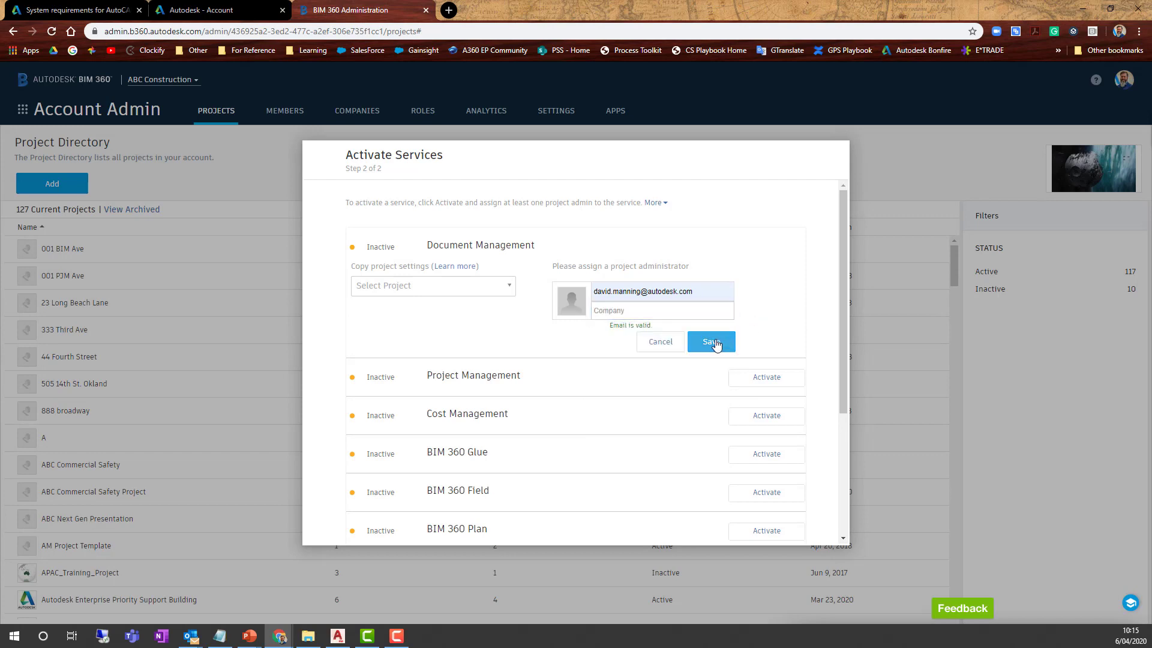
click(711, 340)
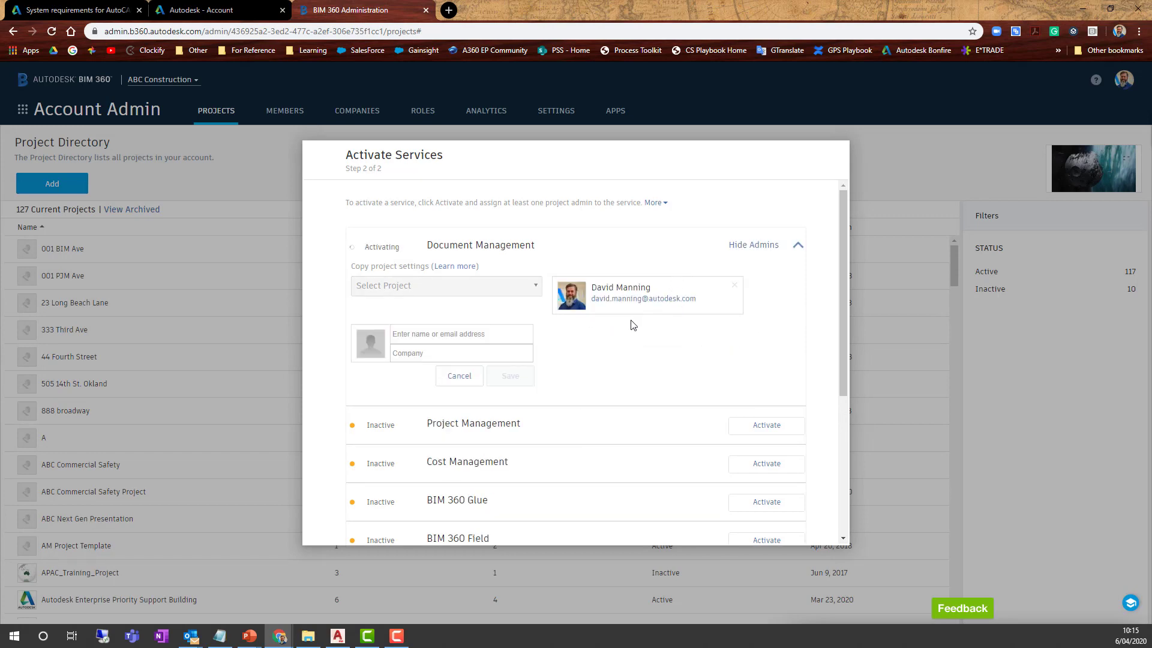
mouse_move(608, 330)
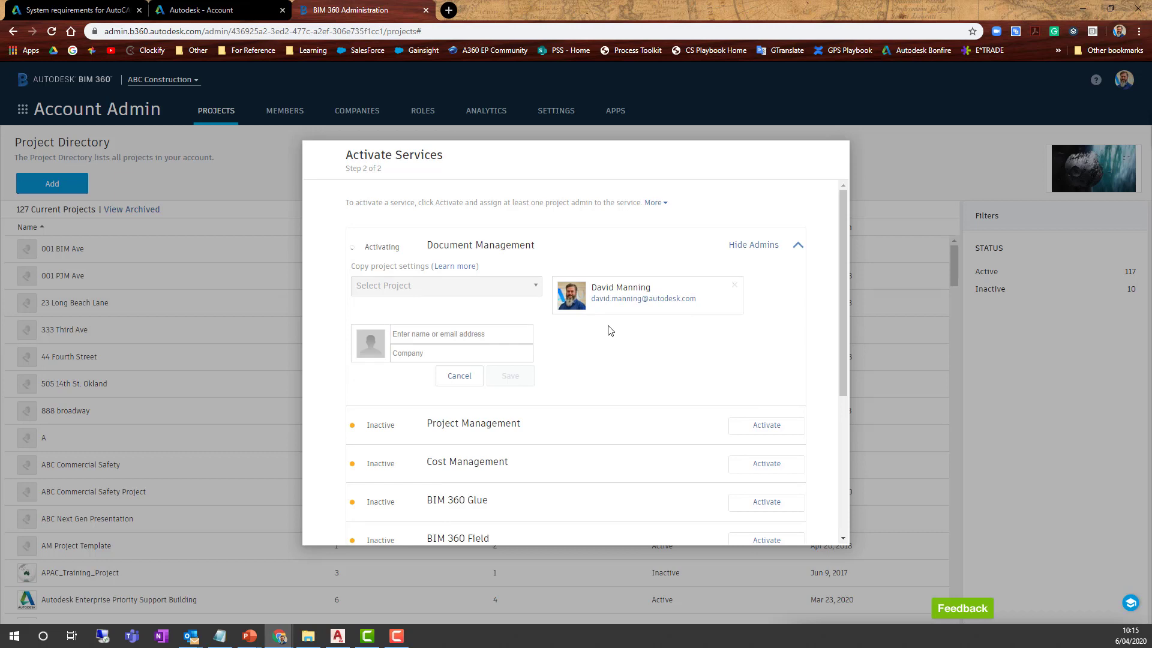
mouse_move(633, 339)
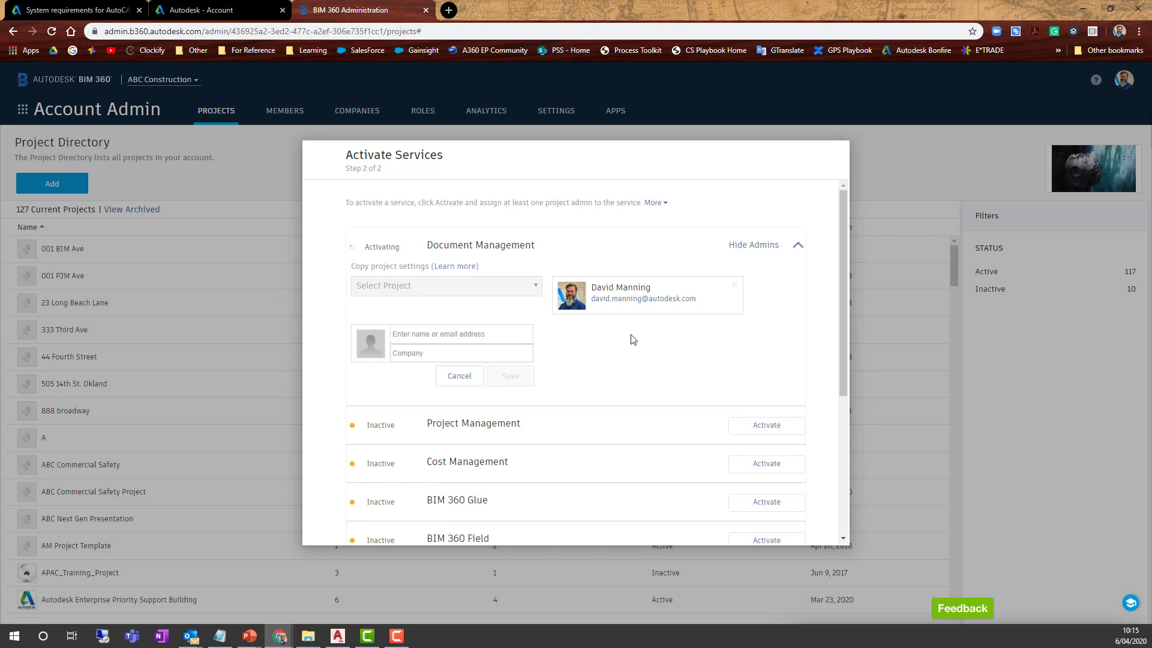
scroll(down, 3)
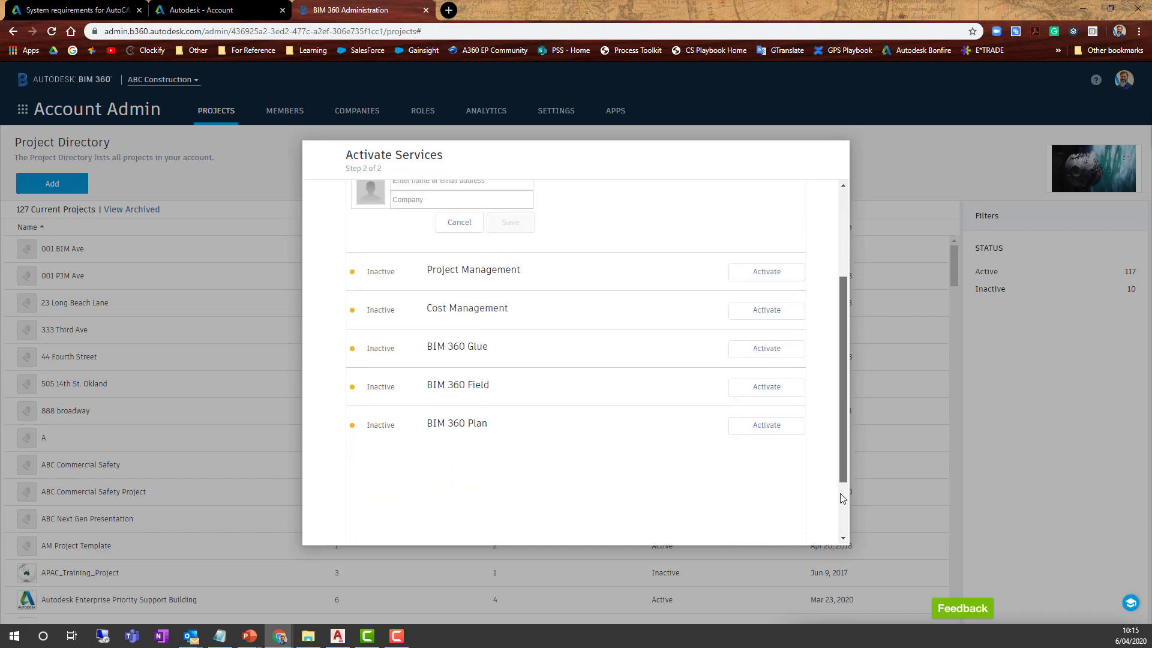
click(458, 222)
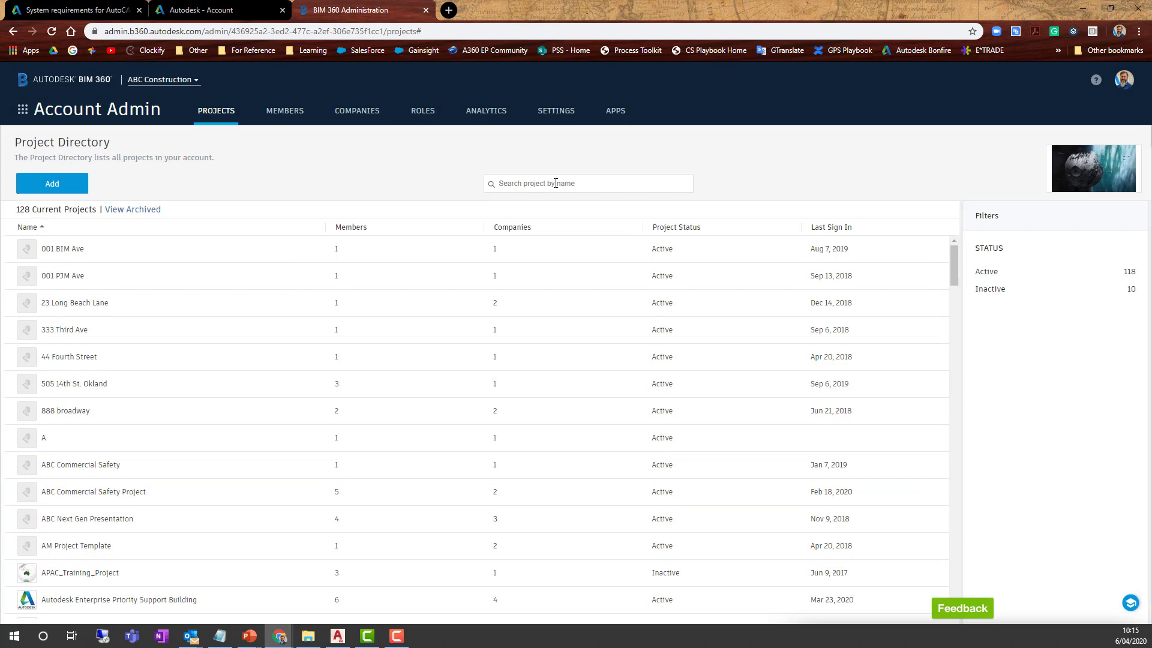
Step: Search 'manning', open Plant 2021 Collaboration Demo's Members list, and start adding a member
text(ma)
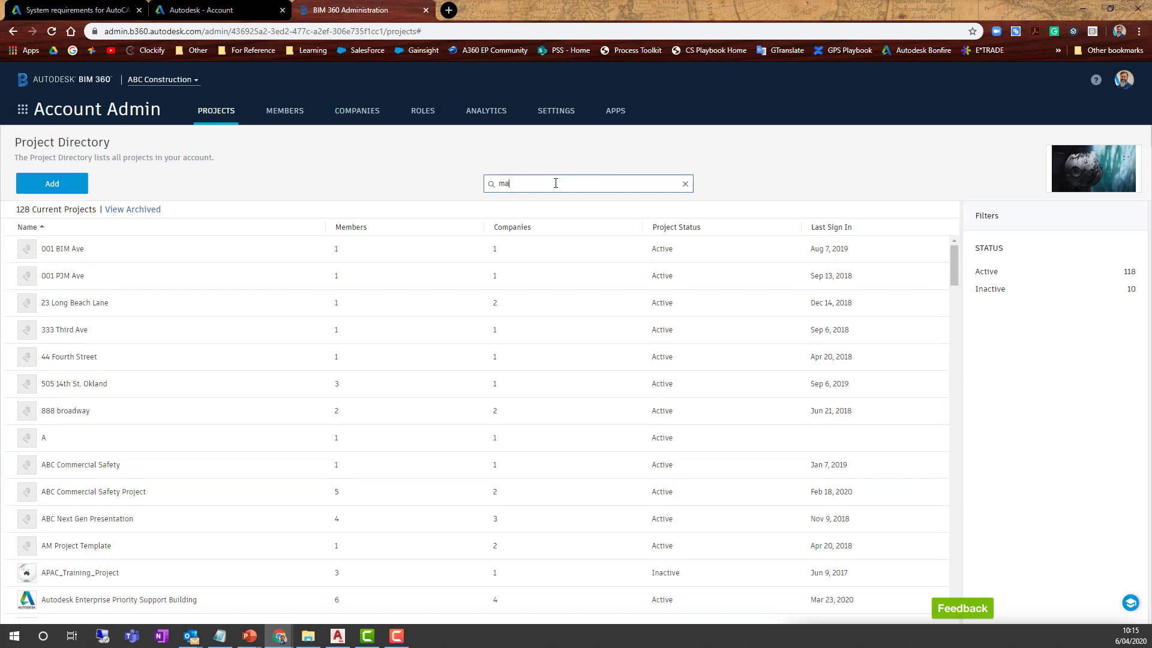
text(nning)
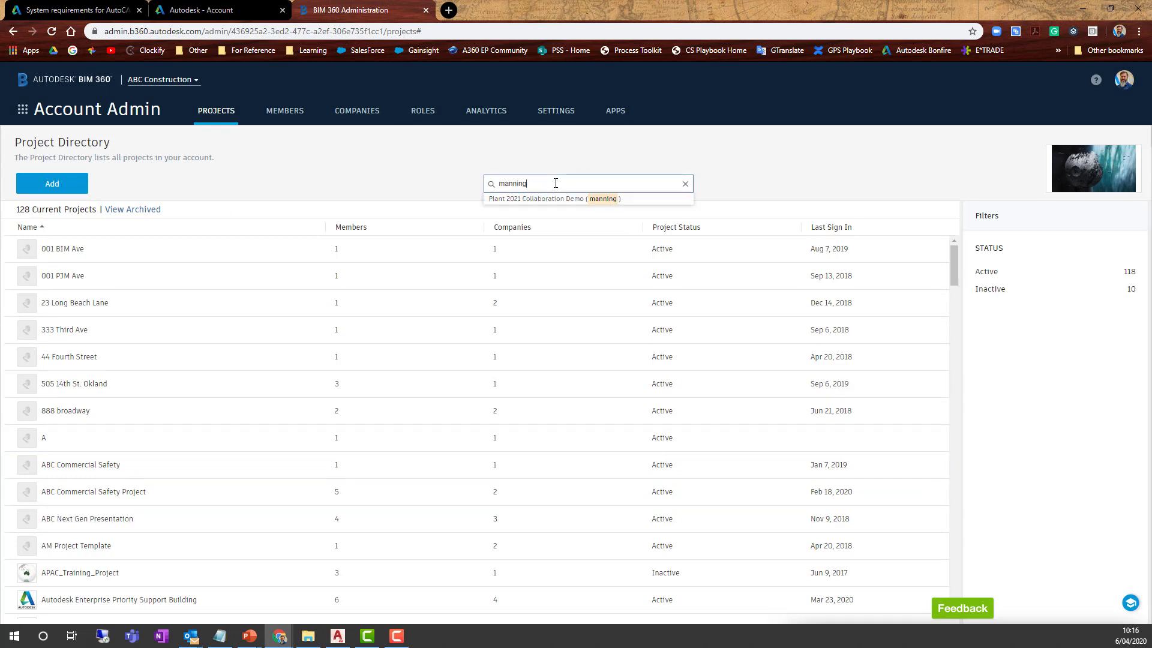
click(552, 198)
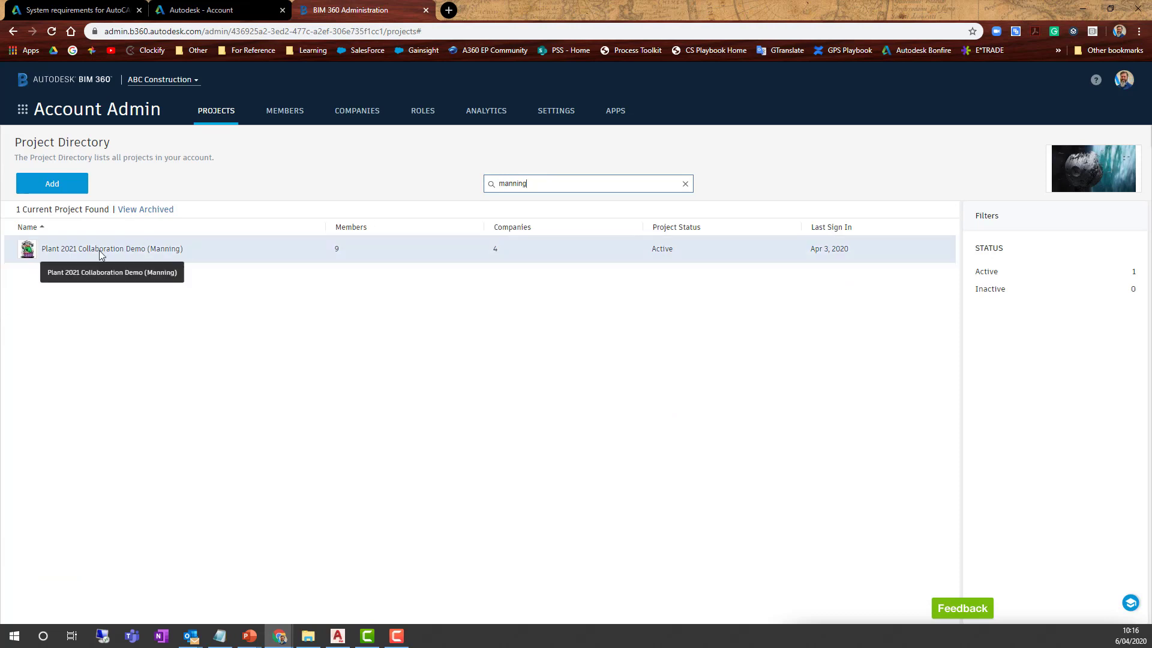
click(111, 249)
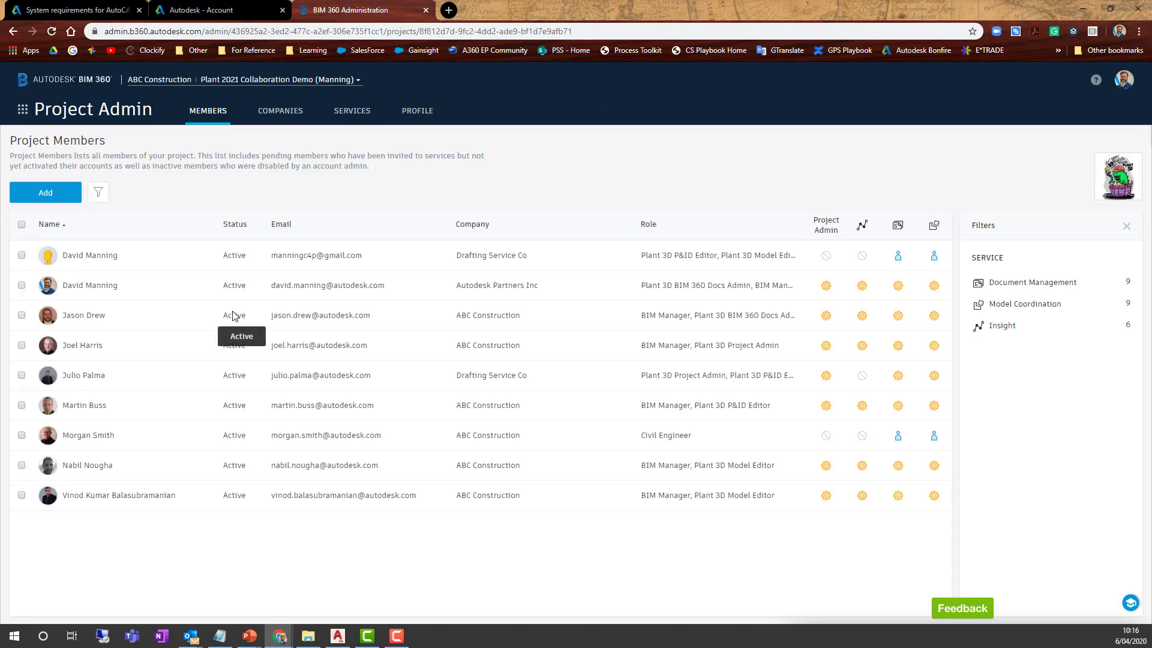
mouse_move(115, 409)
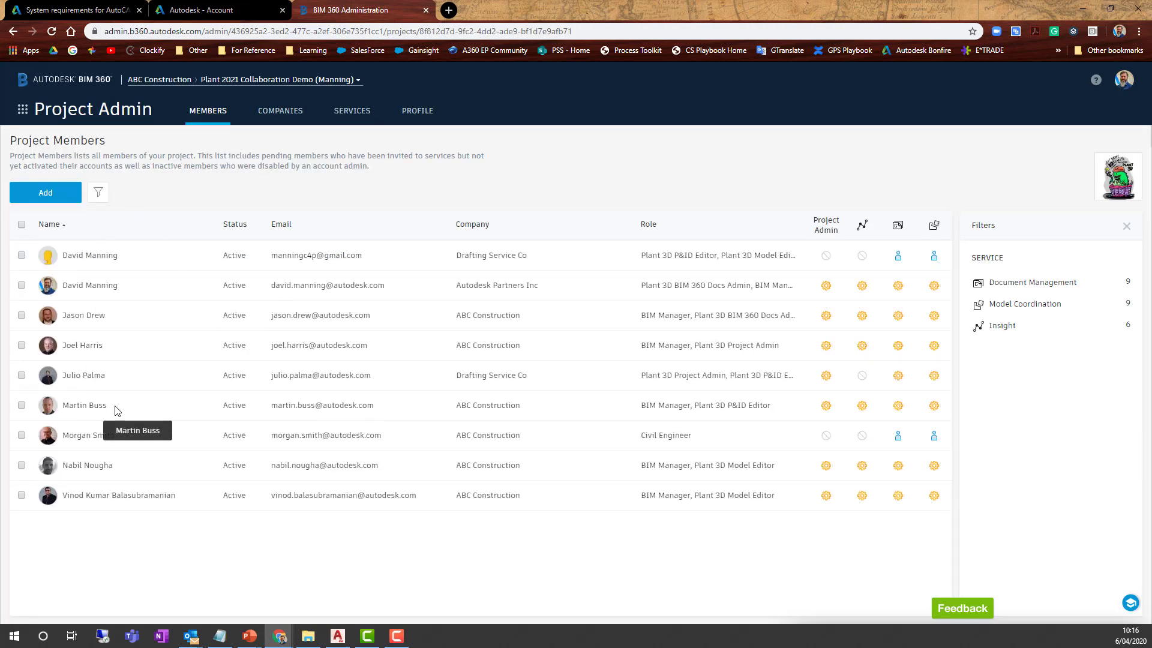
mouse_move(268, 125)
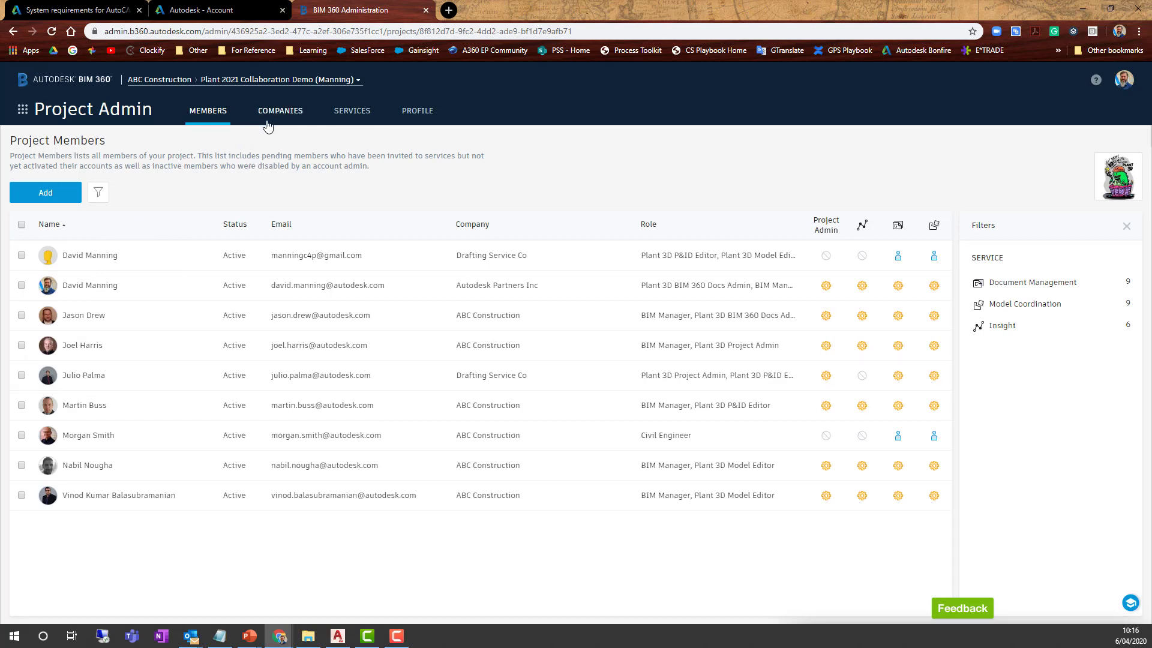
mouse_move(229, 131)
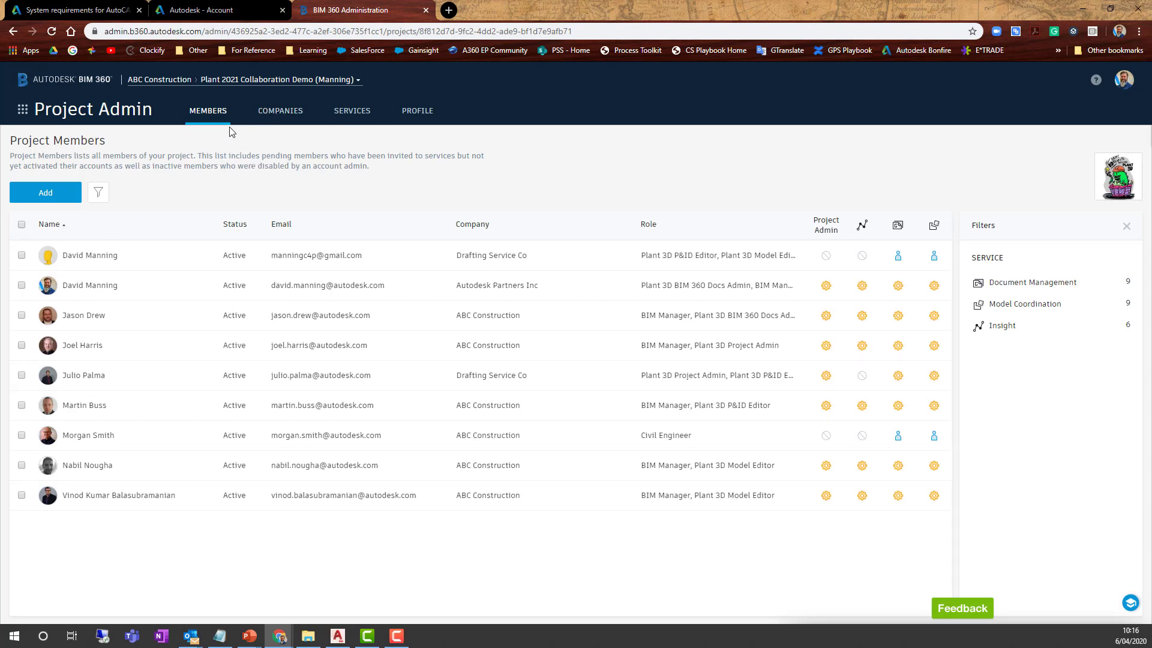
click(45, 192)
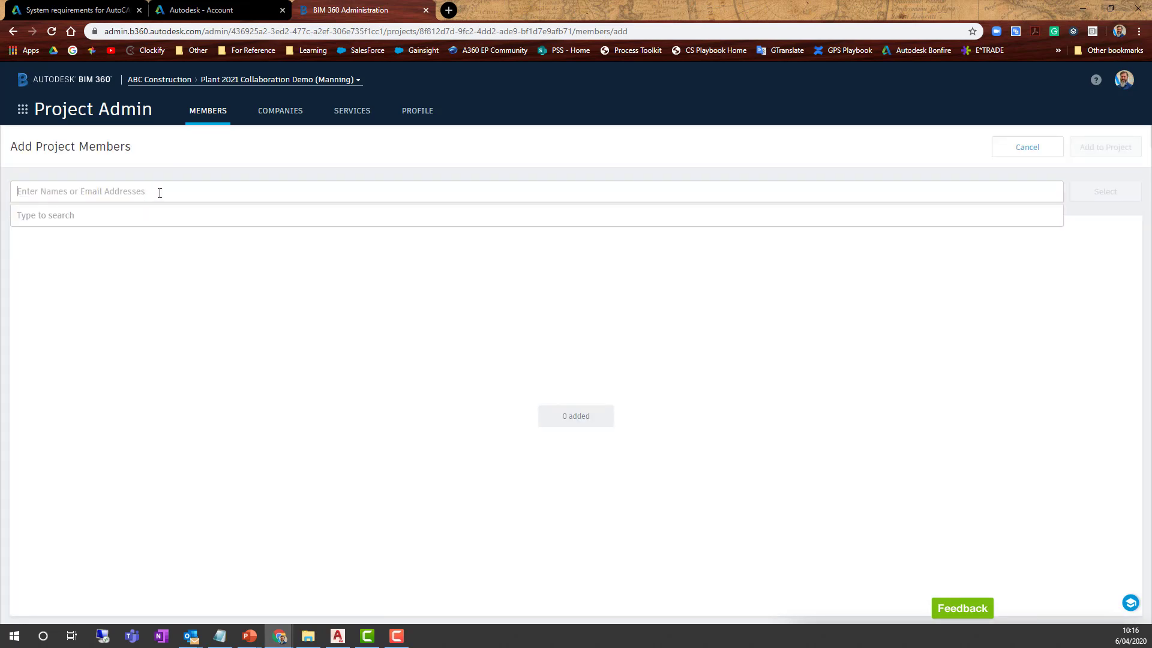
text(joel)
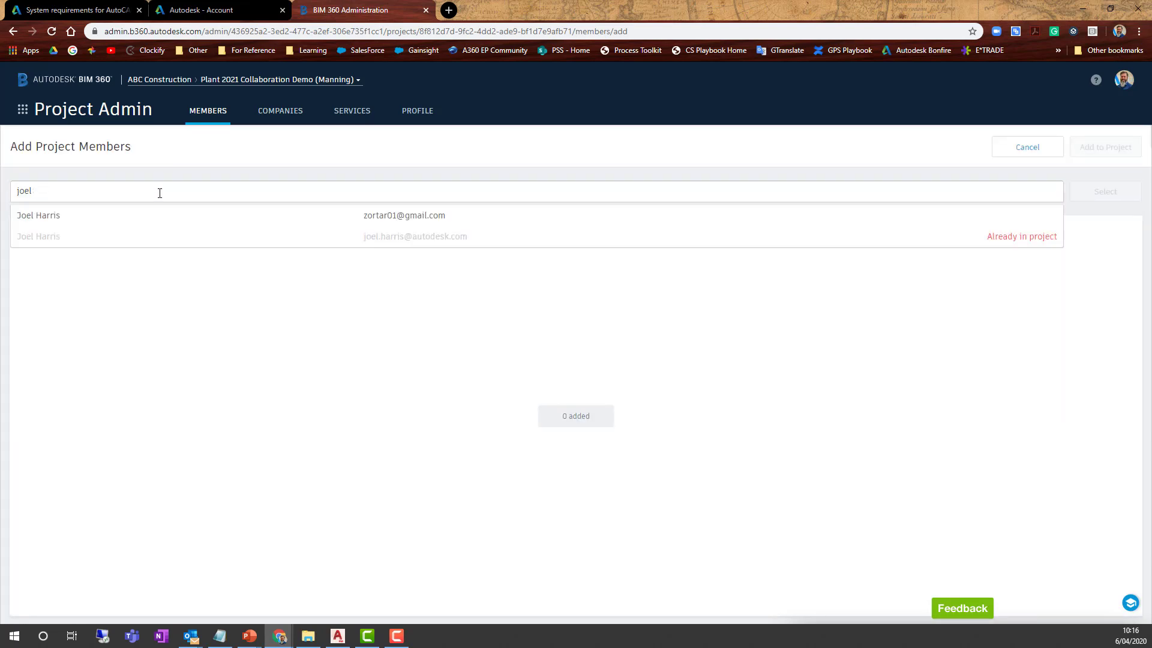
click(38, 215)
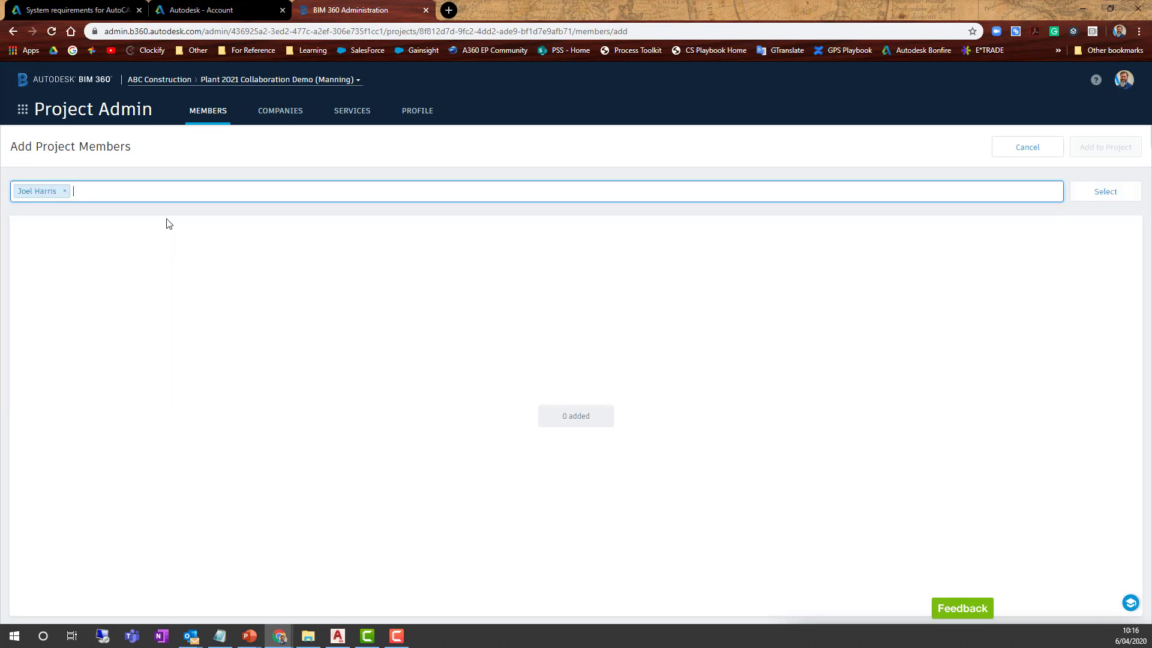
click(1104, 191)
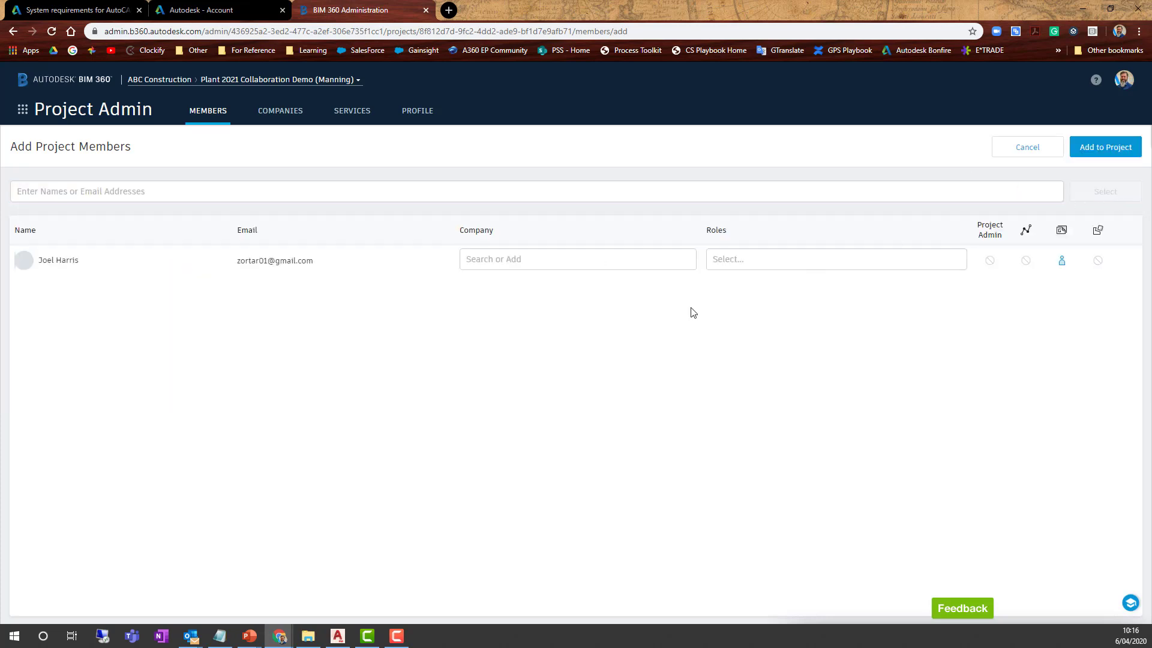
text(ABC Construction)
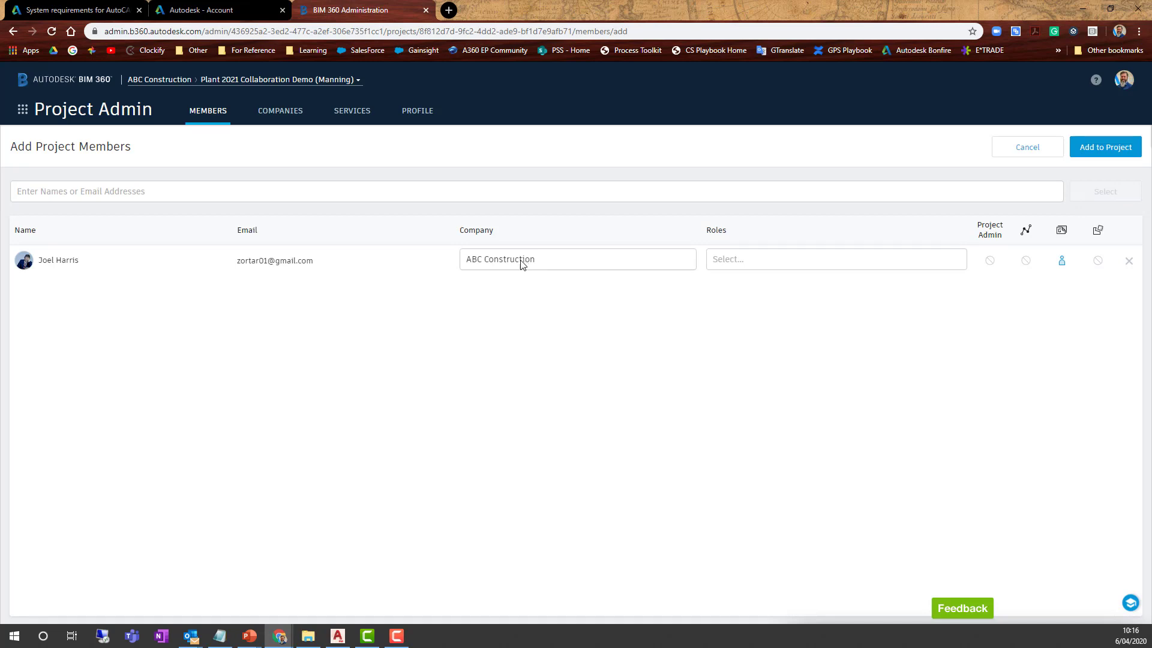
click(835, 259)
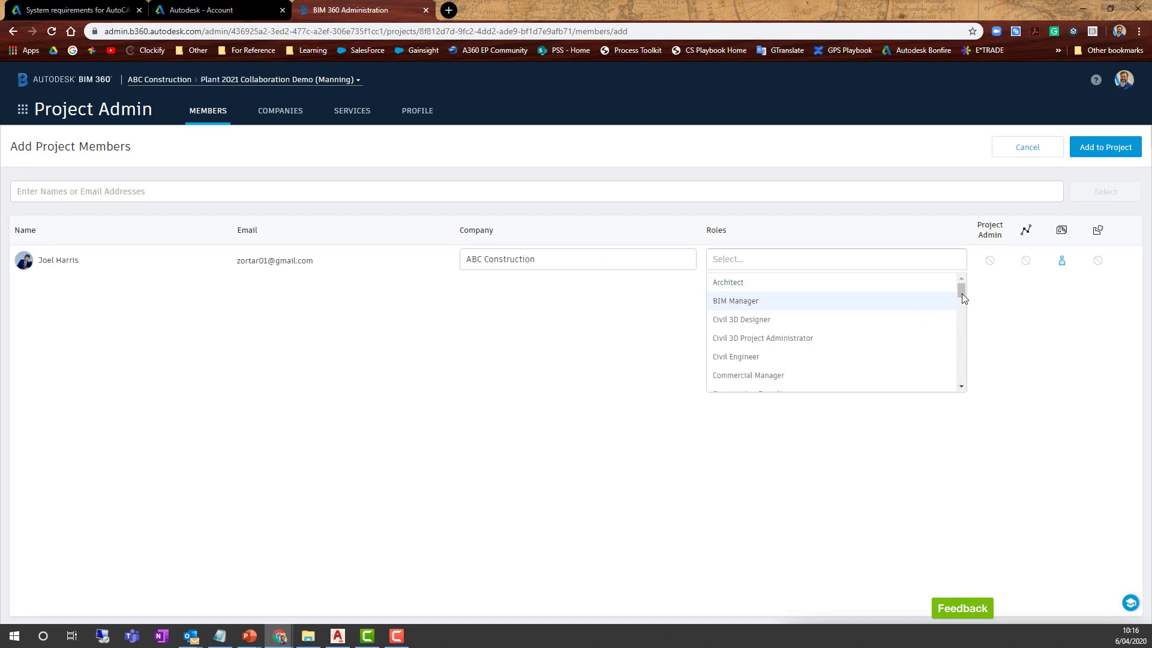
scroll(down, 3)
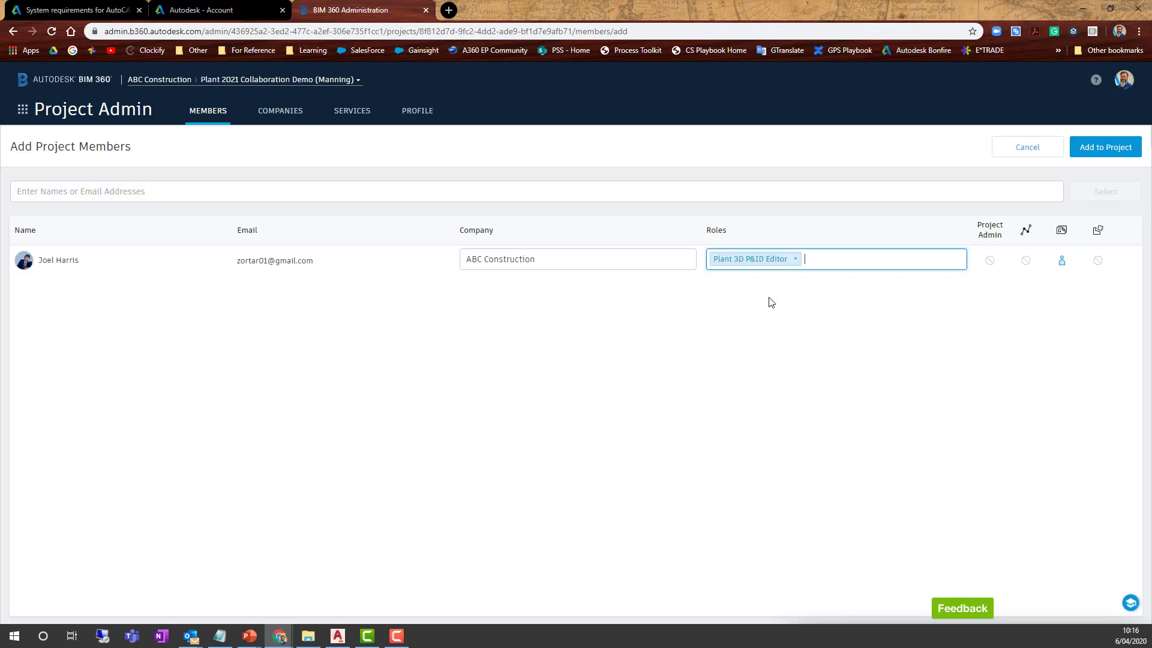
mouse_move(1061, 260)
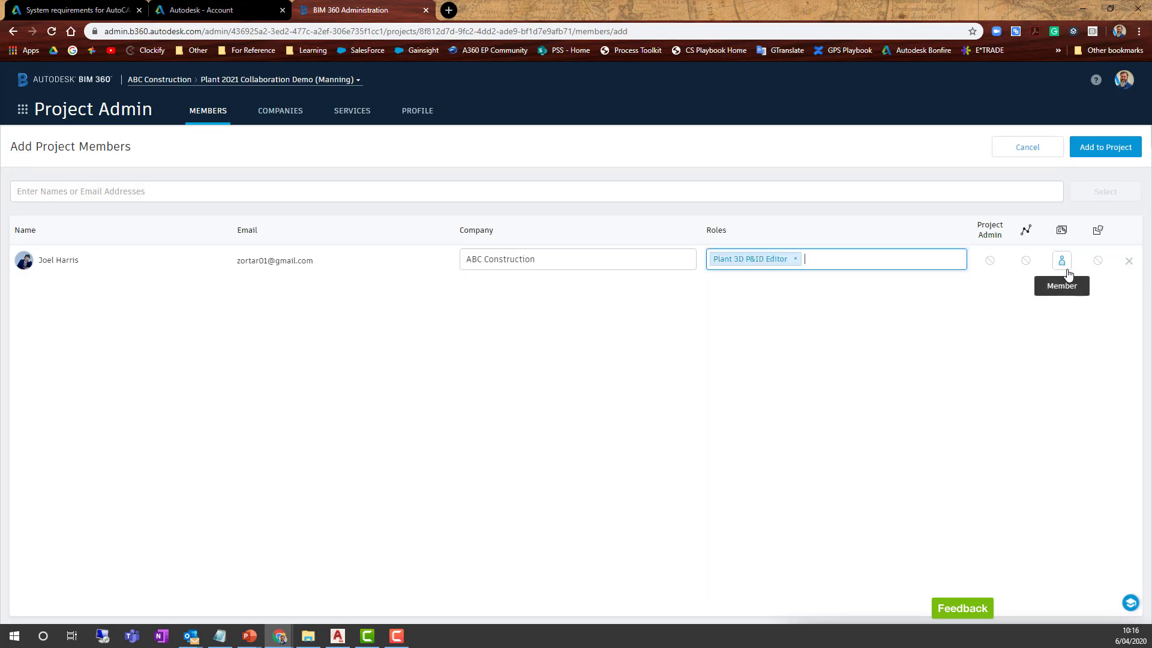
mouse_move(1066, 278)
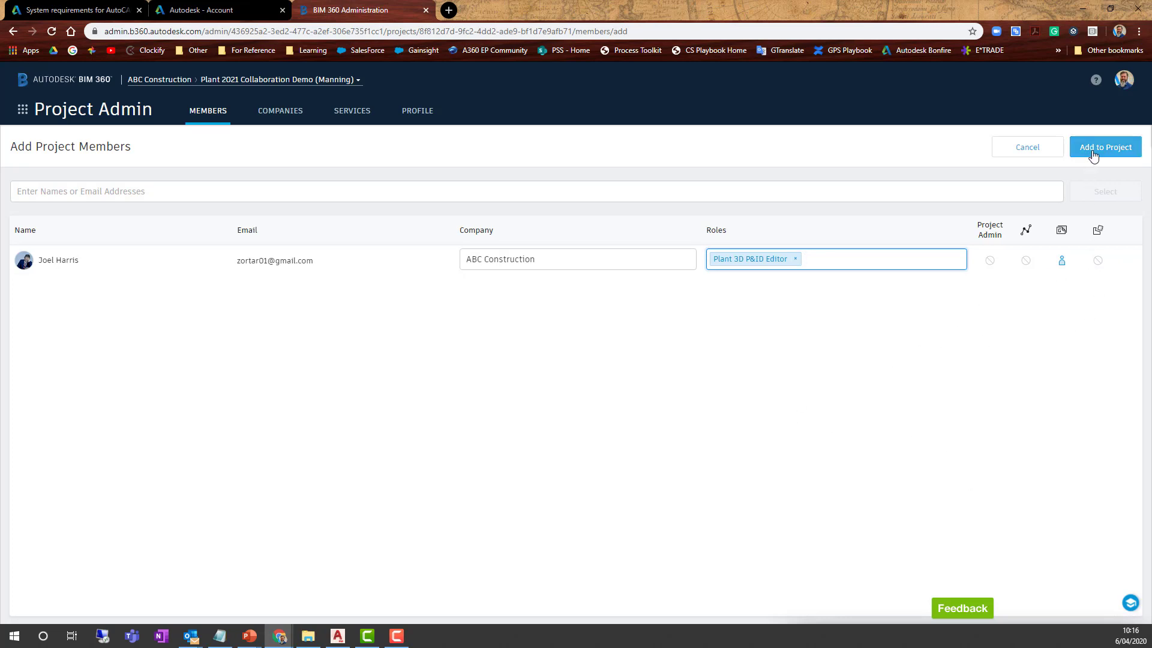
click(1105, 147)
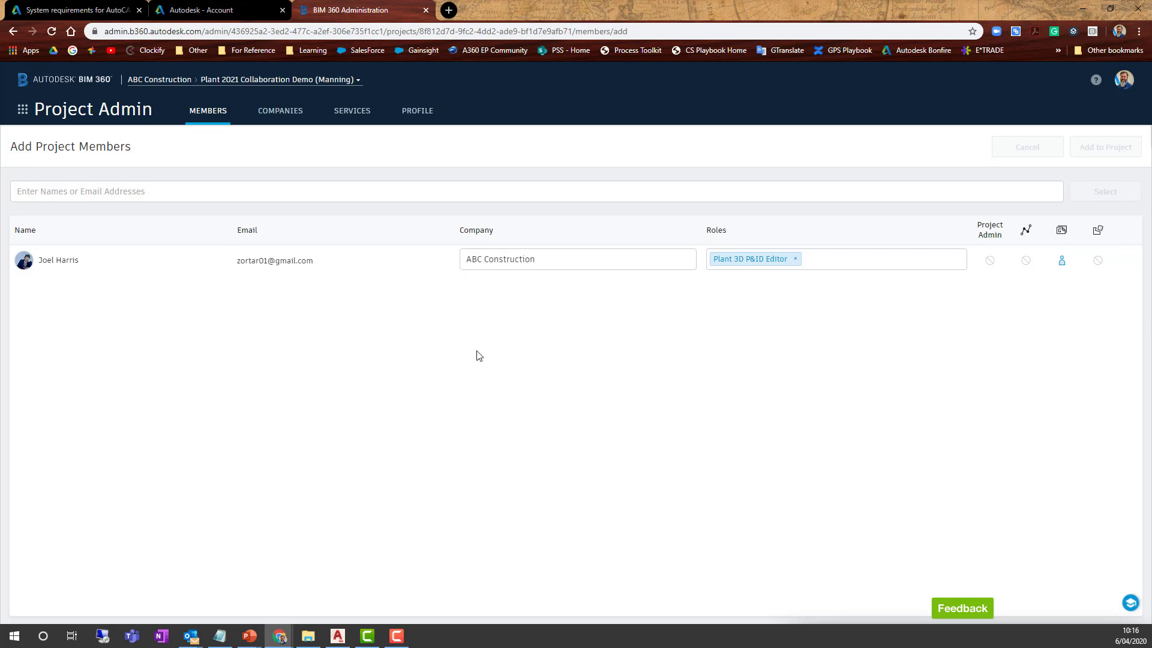
click(1105, 147)
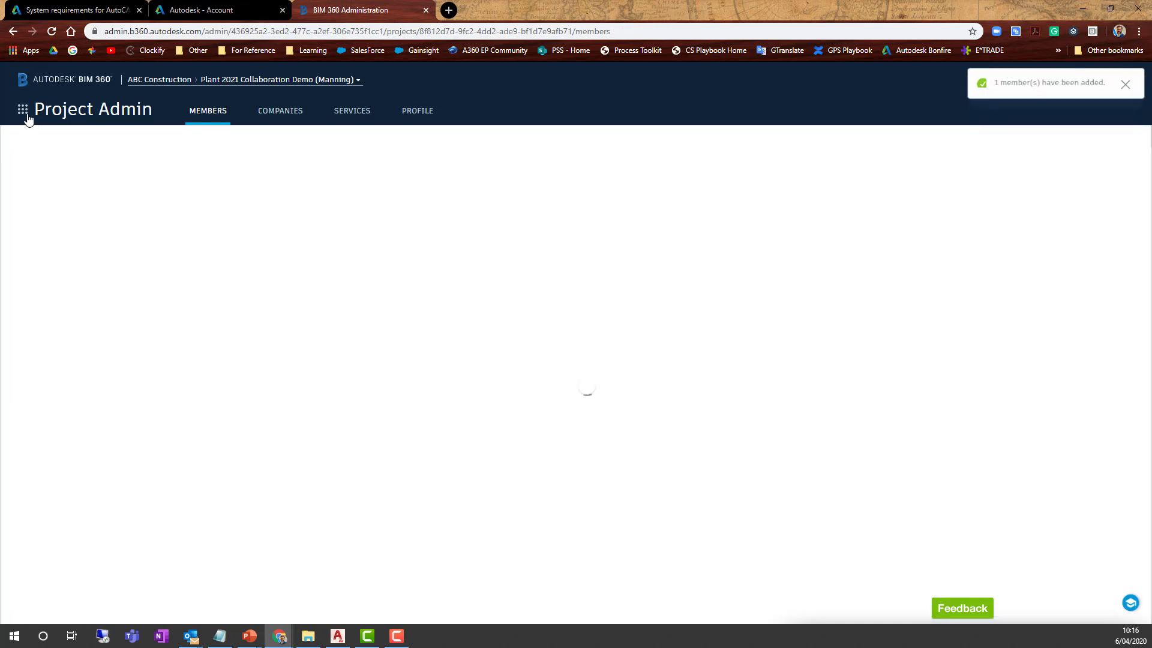
Step: Switch back to the PowerPoint slideshow at the Project Admin members slide
click(22, 110)
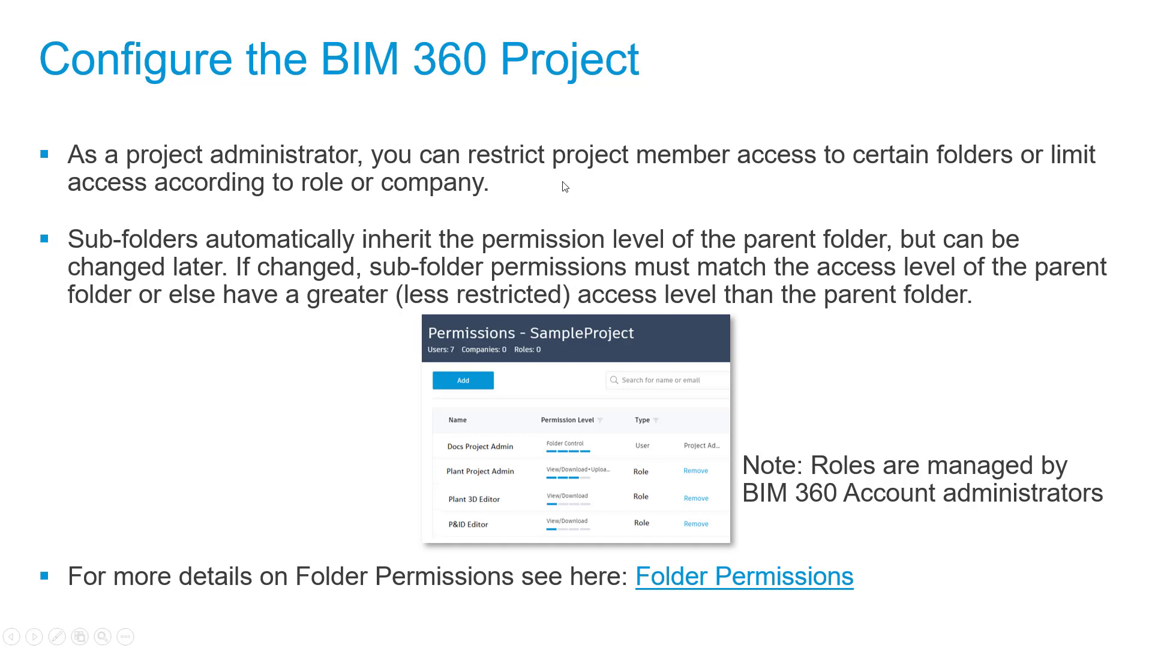
mouse_move(477, 530)
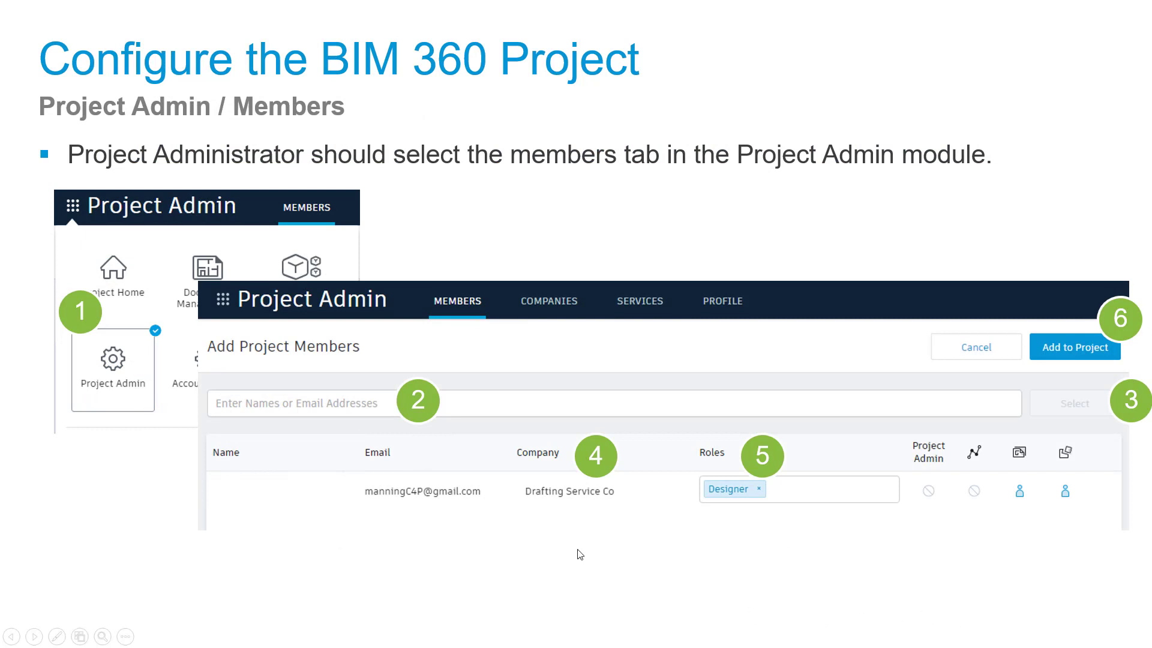
mouse_move(93, 338)
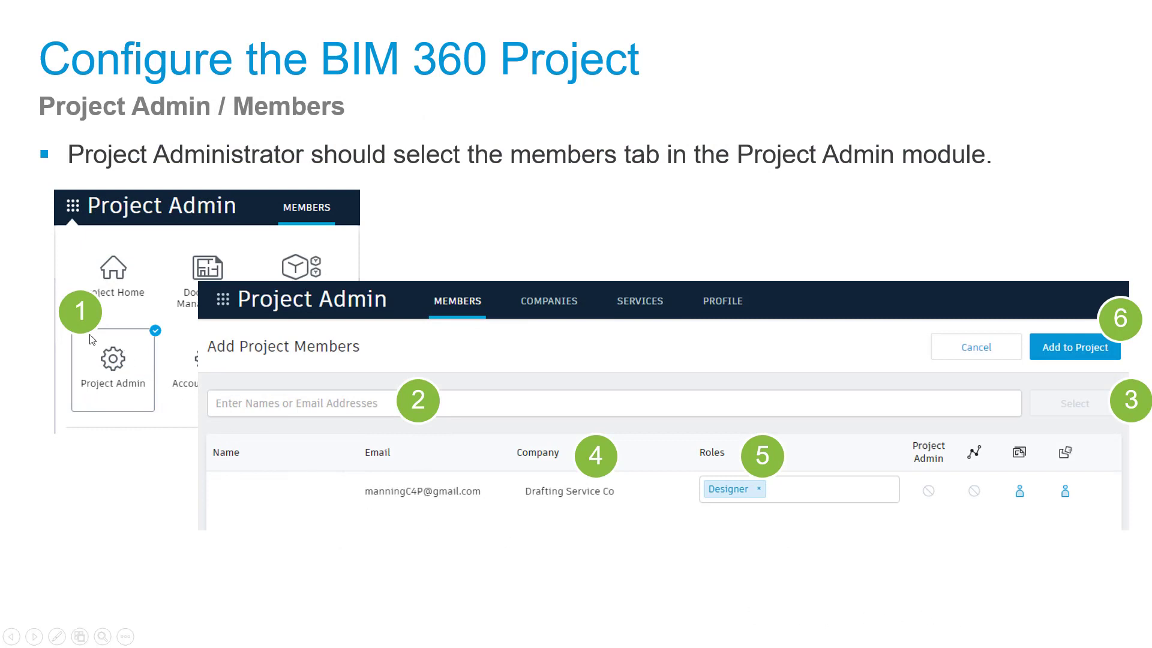
mouse_move(102, 373)
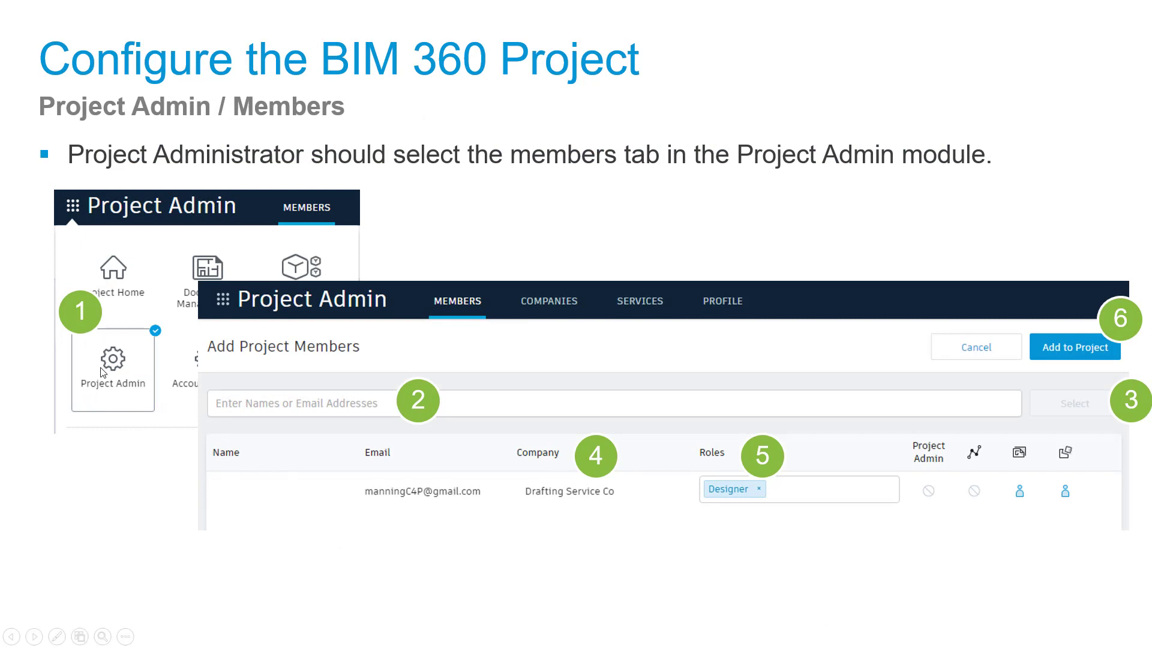
mouse_move(436, 413)
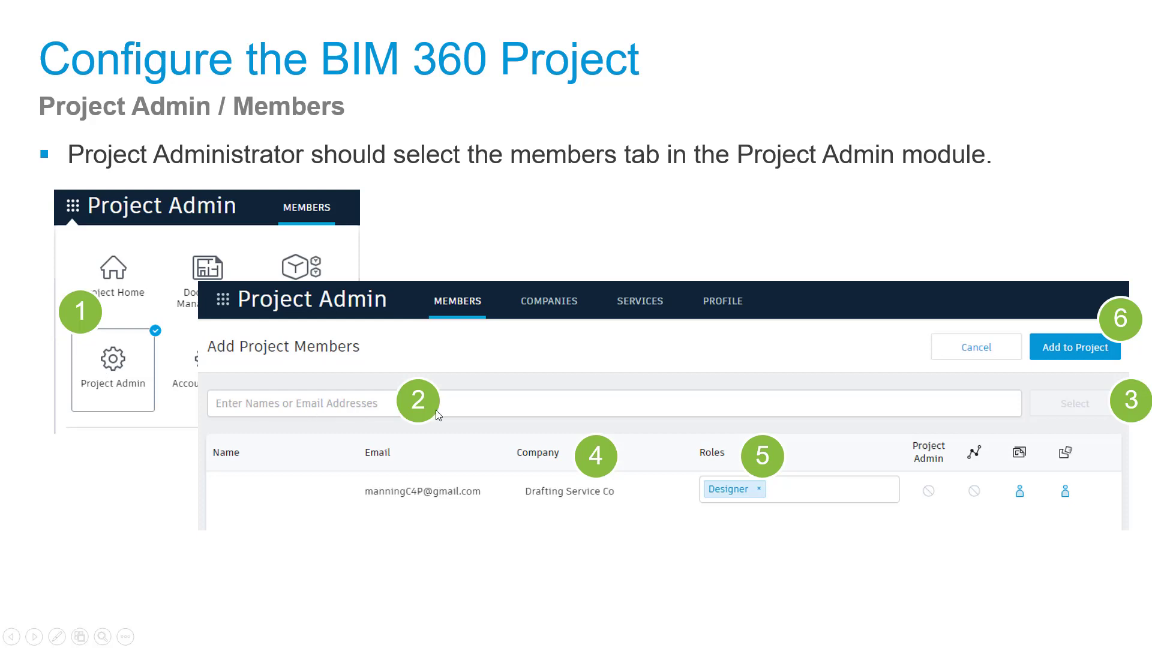
mouse_move(386, 502)
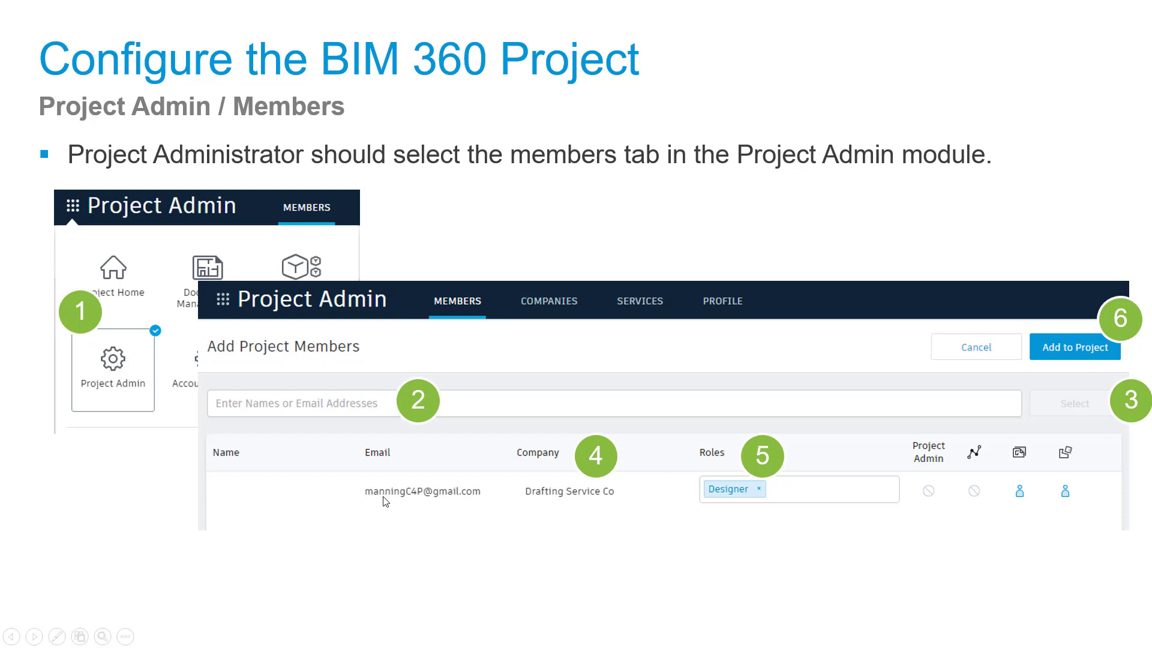
mouse_move(783, 501)
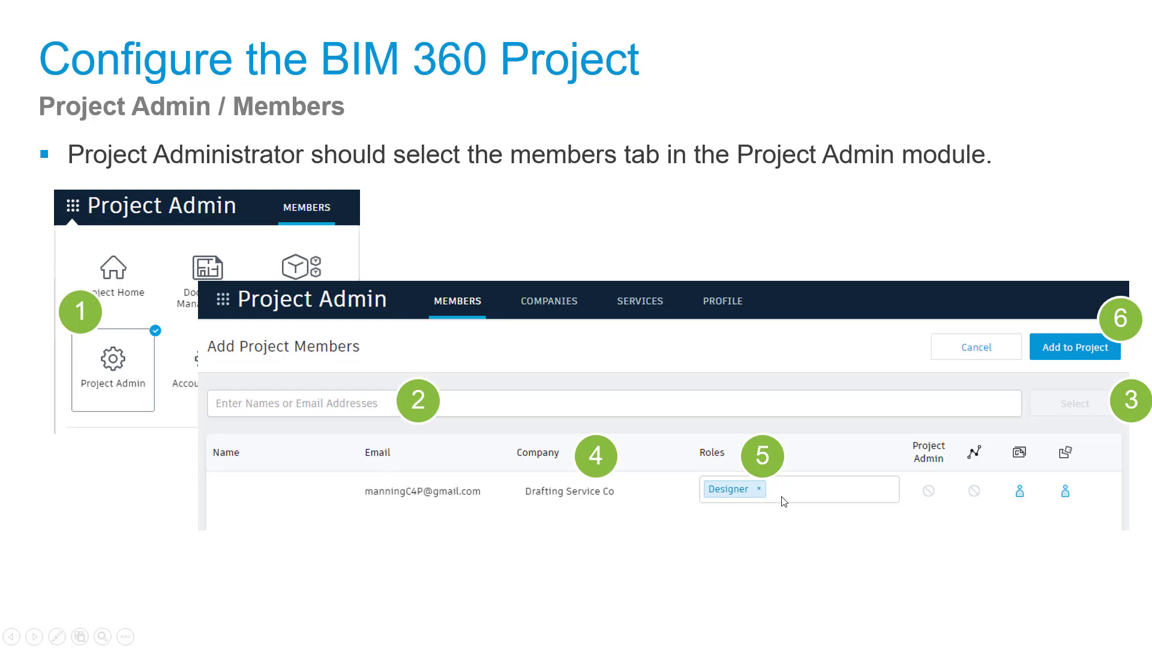
mouse_move(772, 500)
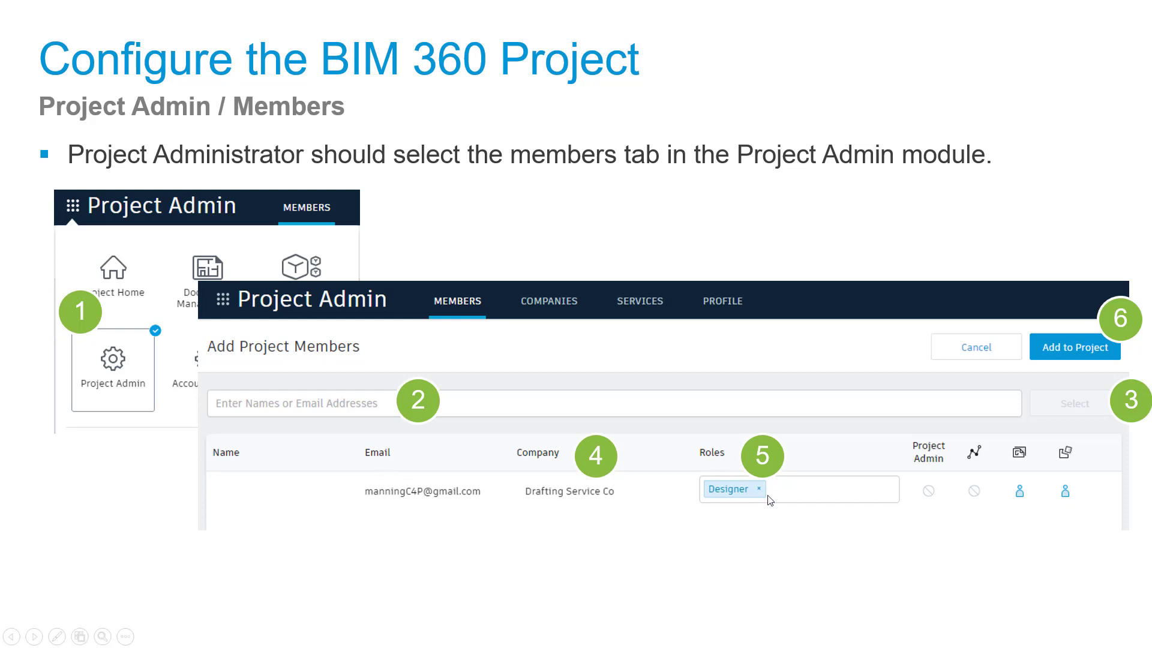
mouse_move(1028, 468)
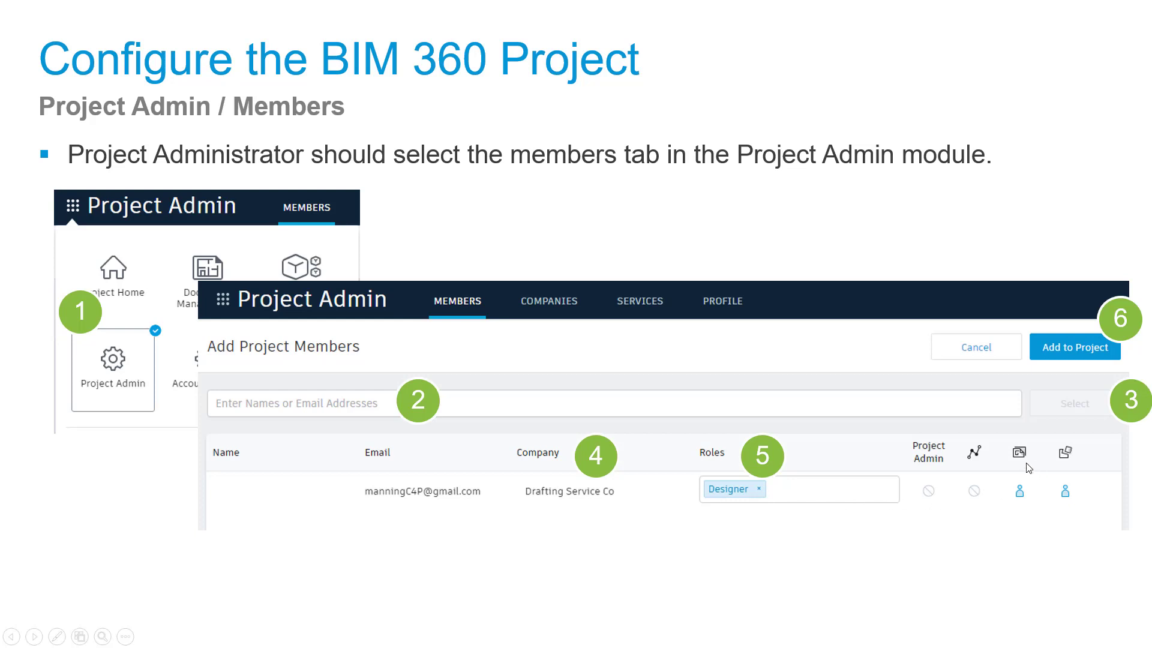
mouse_move(1034, 456)
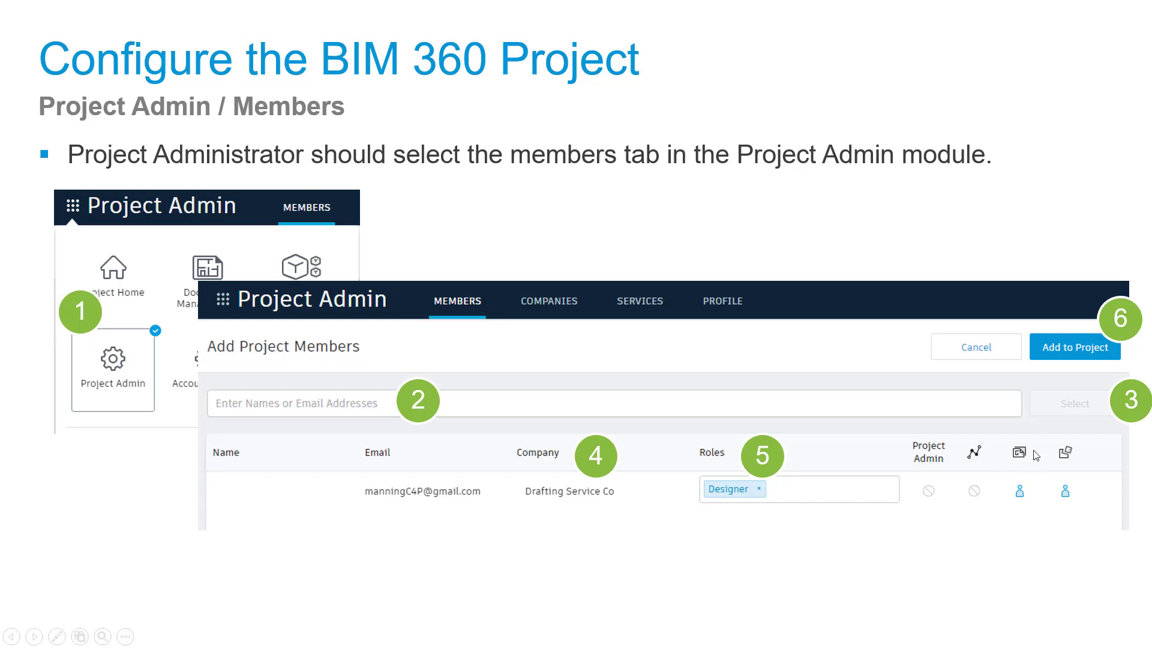
mouse_move(1032, 496)
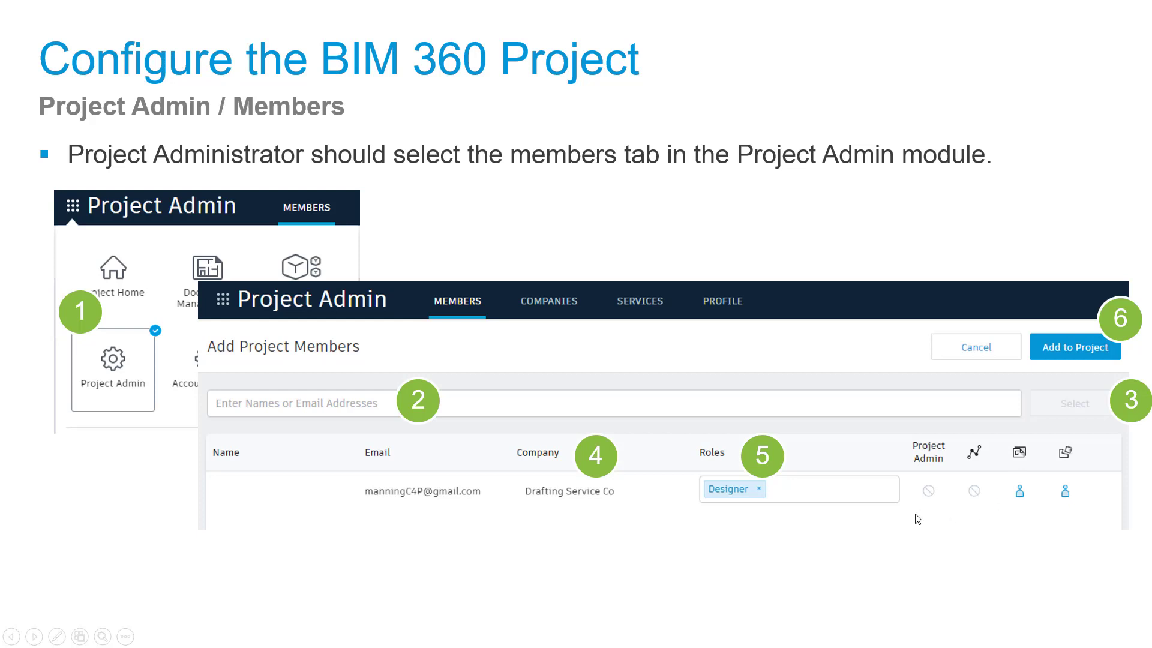
mouse_move(976, 526)
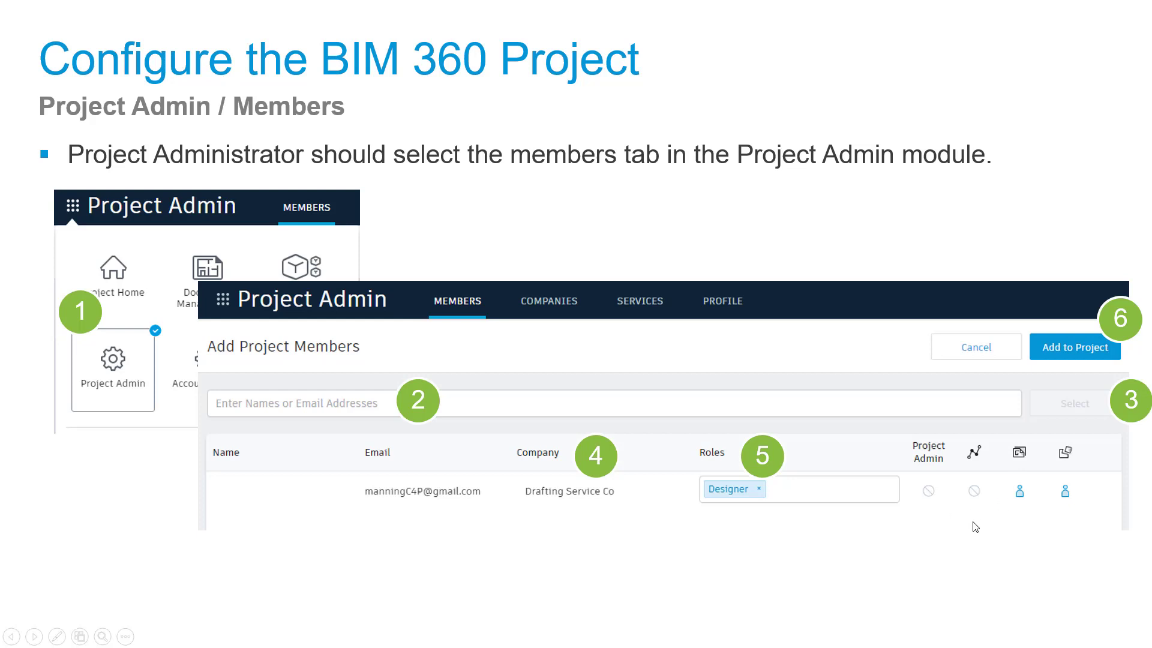
mouse_move(1100, 353)
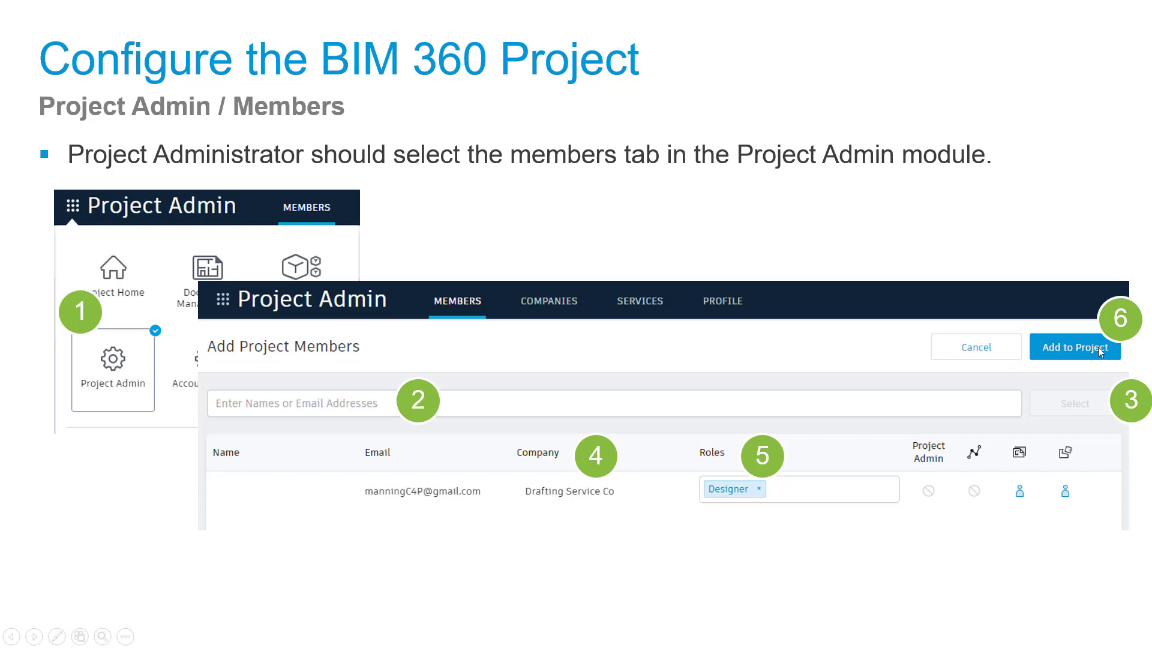